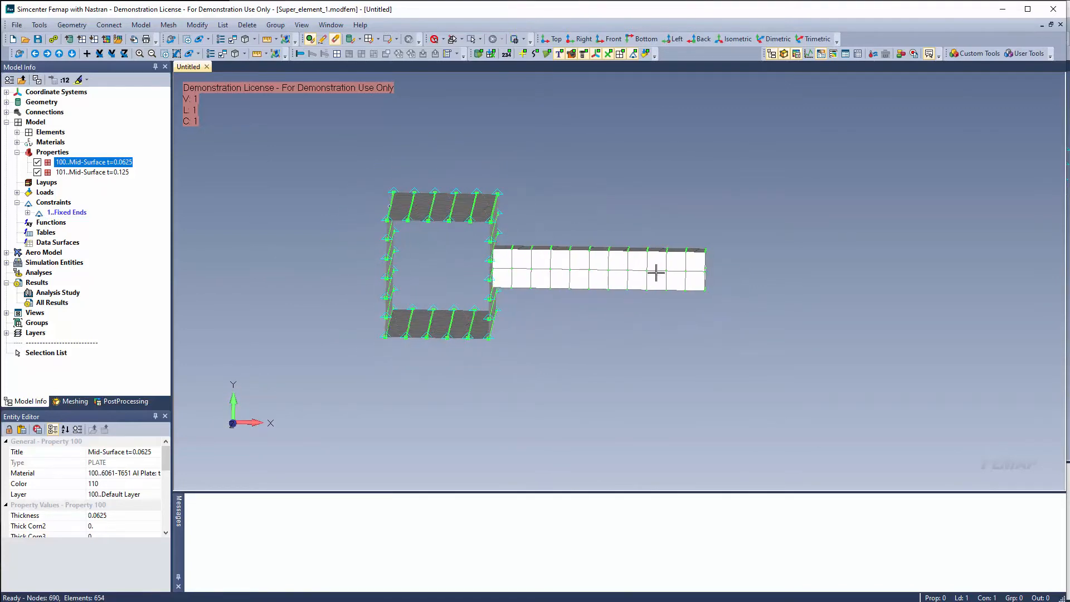
Create a group from Property 100 (Mid-Surface t=0.0625) via its Model Info context menu.
{"action": "right_click", "coordinate": [93, 162]}
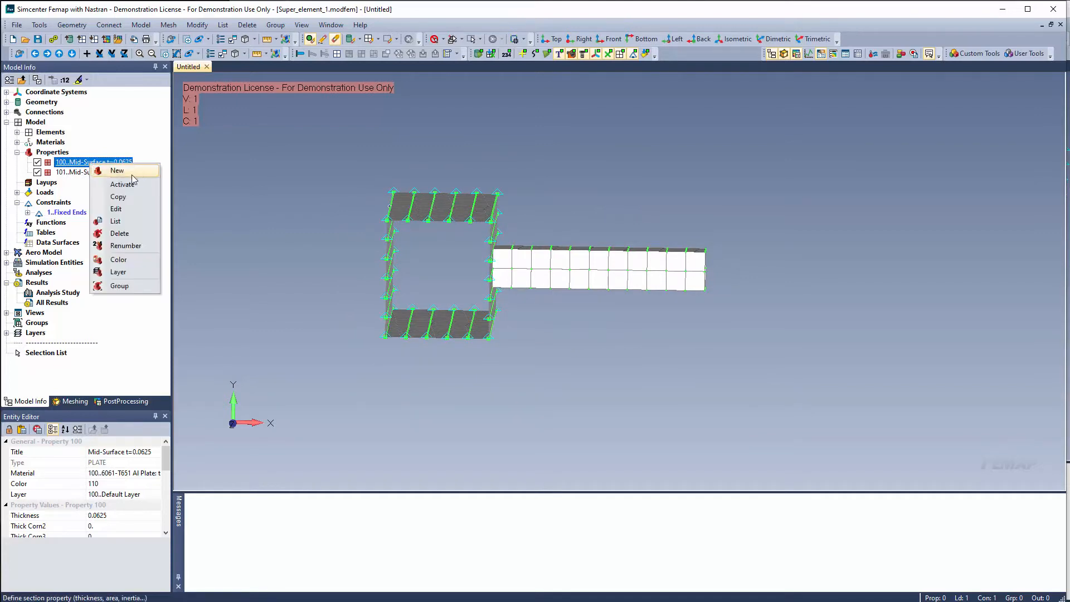
{"action": "mouse_move", "coordinate": [120, 286]}
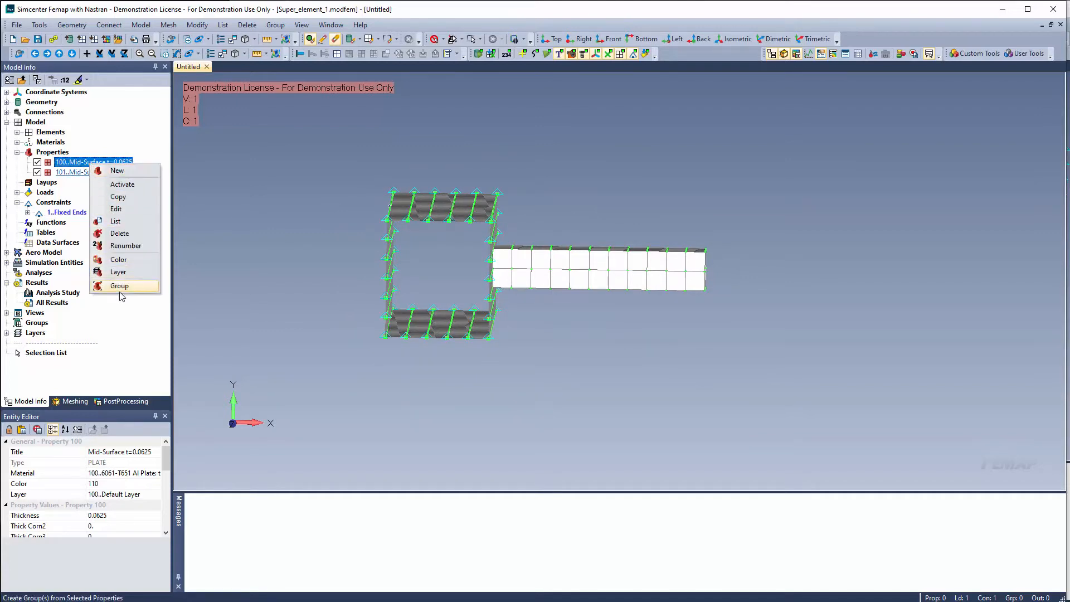
{"action": "left_click", "coordinate": [119, 285]}
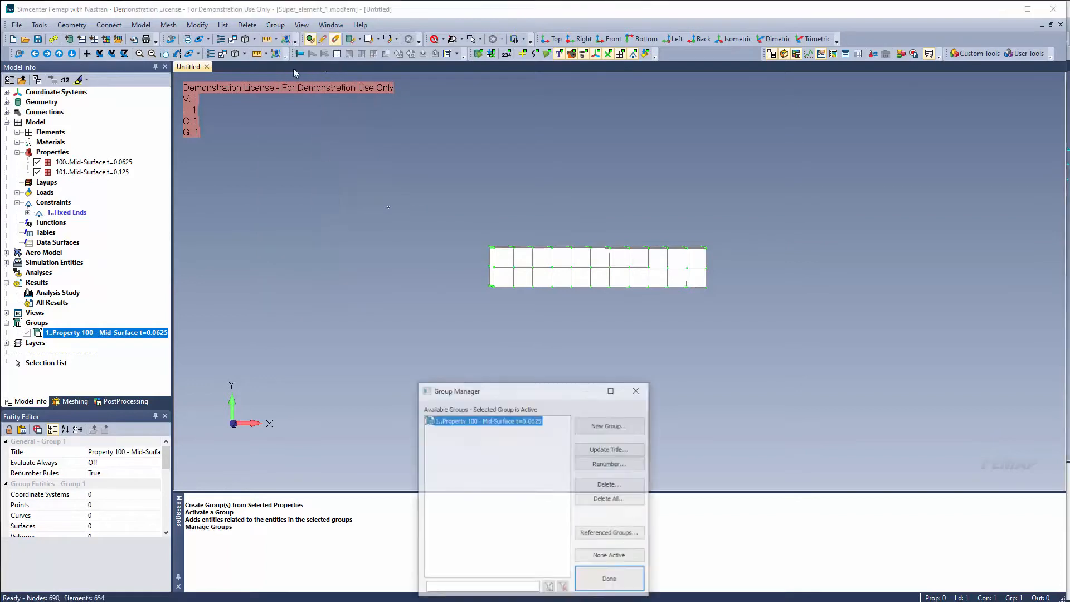
Define a new group titled 'a set' in Group Manager.
{"action": "left_click", "coordinate": [608, 424]}
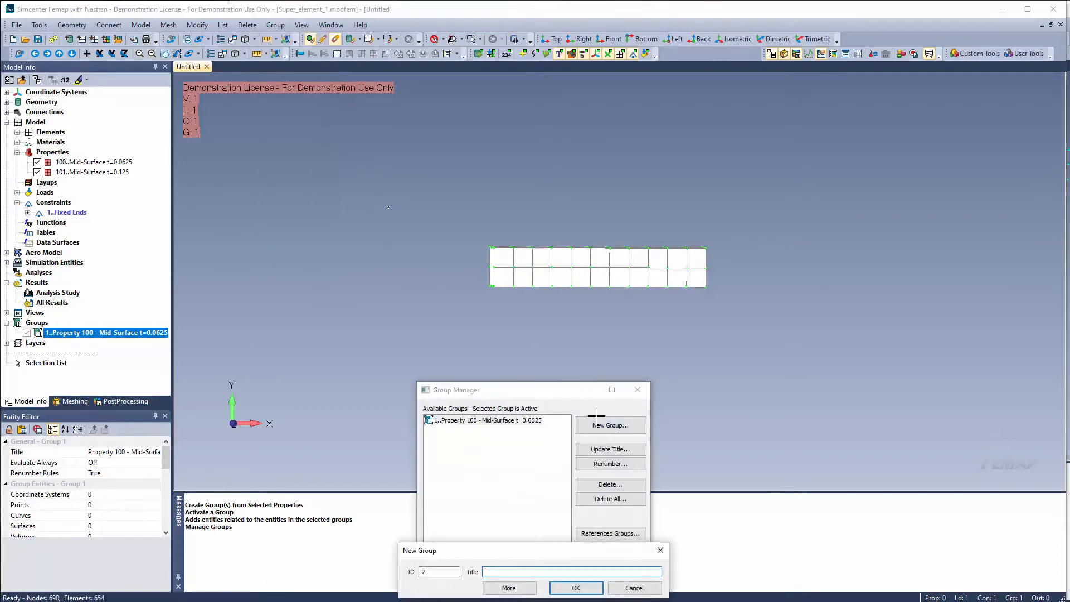
{"action": "type", "text": "a set"}
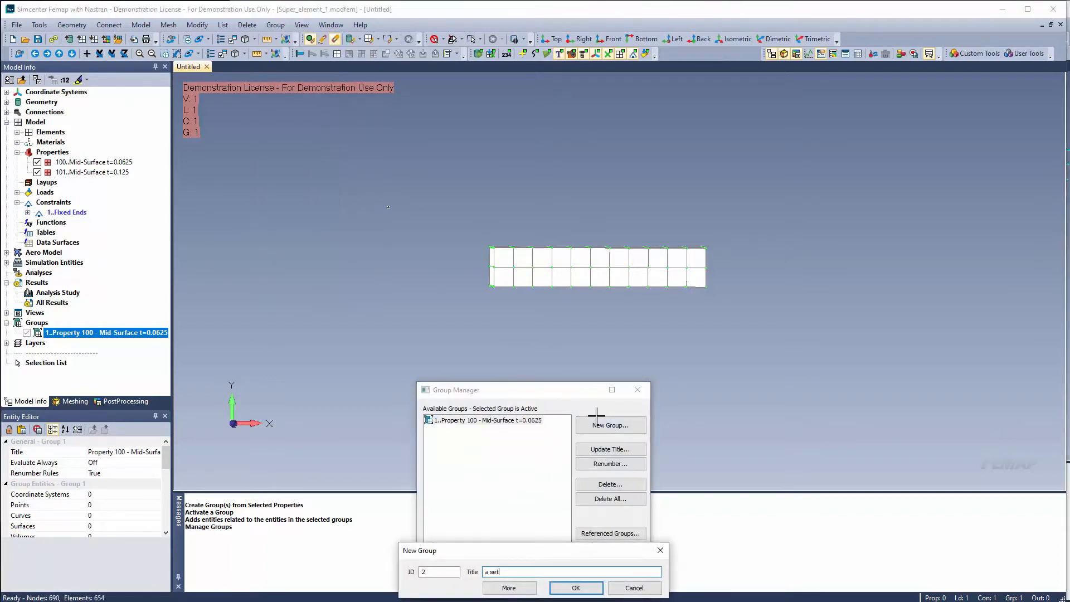
{"action": "left_click", "coordinate": [575, 587]}
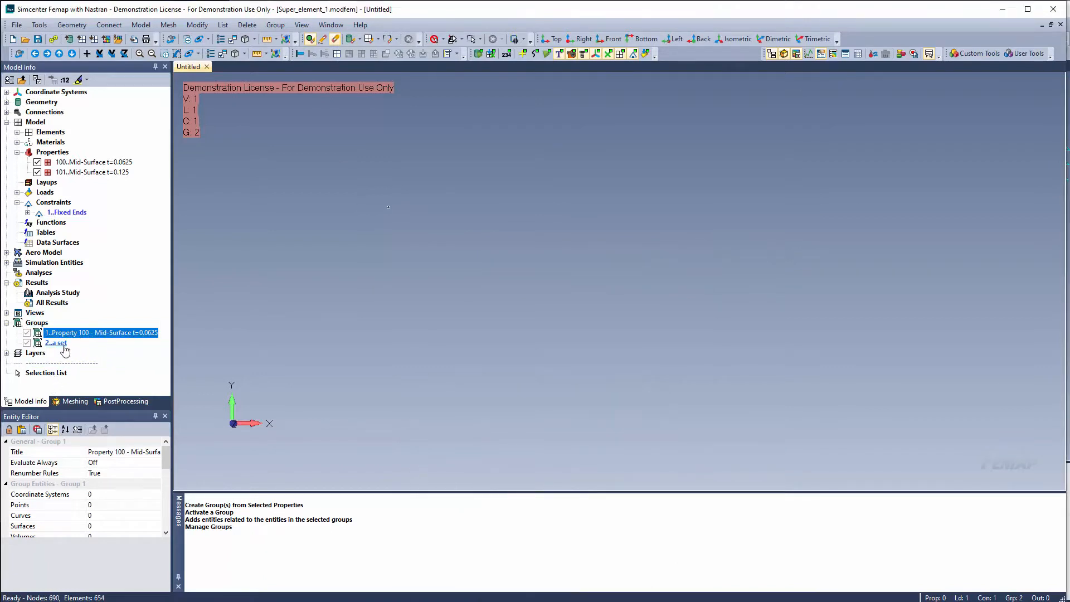
Add nodes 10 through 19 to the 'a set' group by ID range.
{"action": "left_click", "coordinate": [276, 24]}
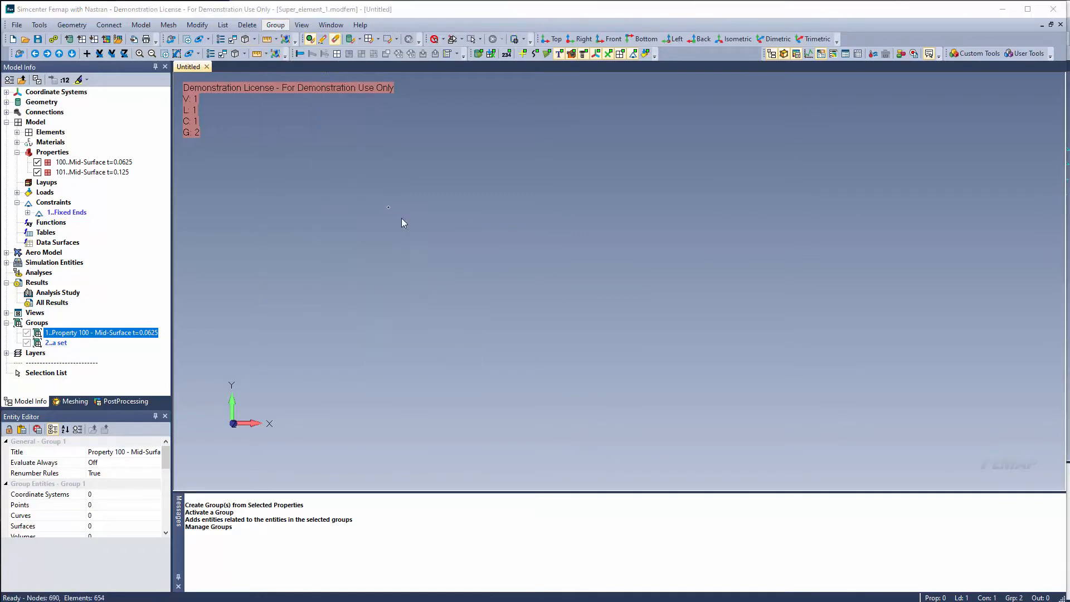
{"action": "left_click", "coordinate": [276, 24]}
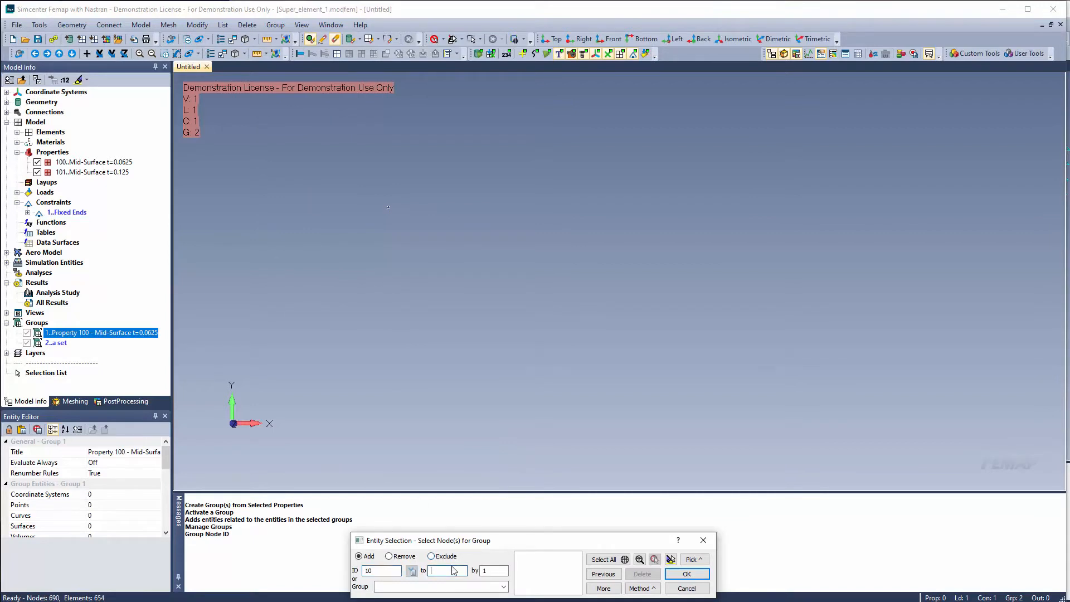
{"action": "left_click", "coordinate": [671, 559]}
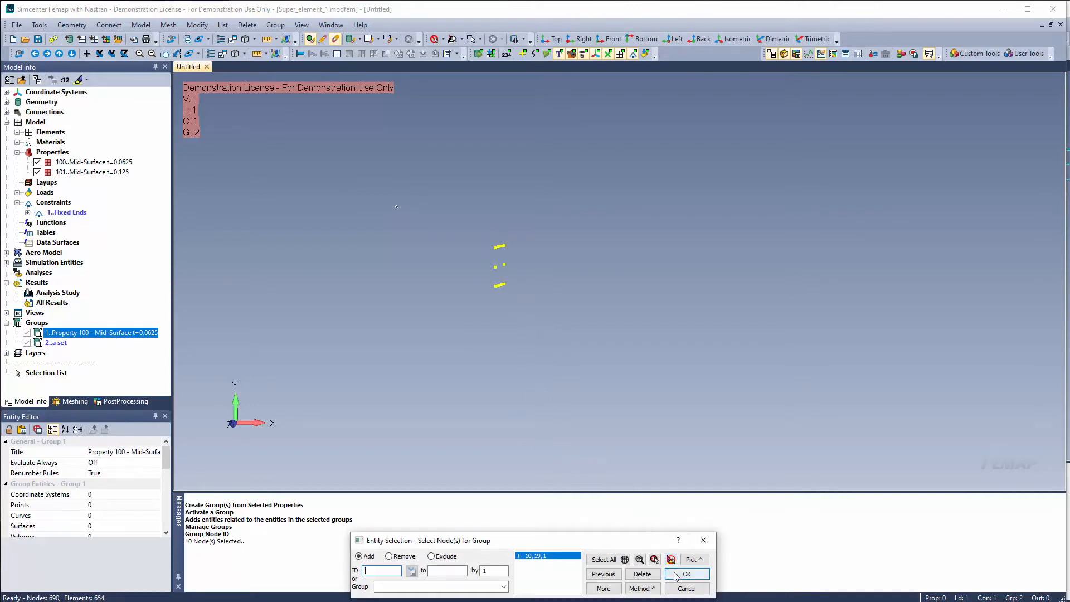
{"action": "left_click", "coordinate": [686, 573]}
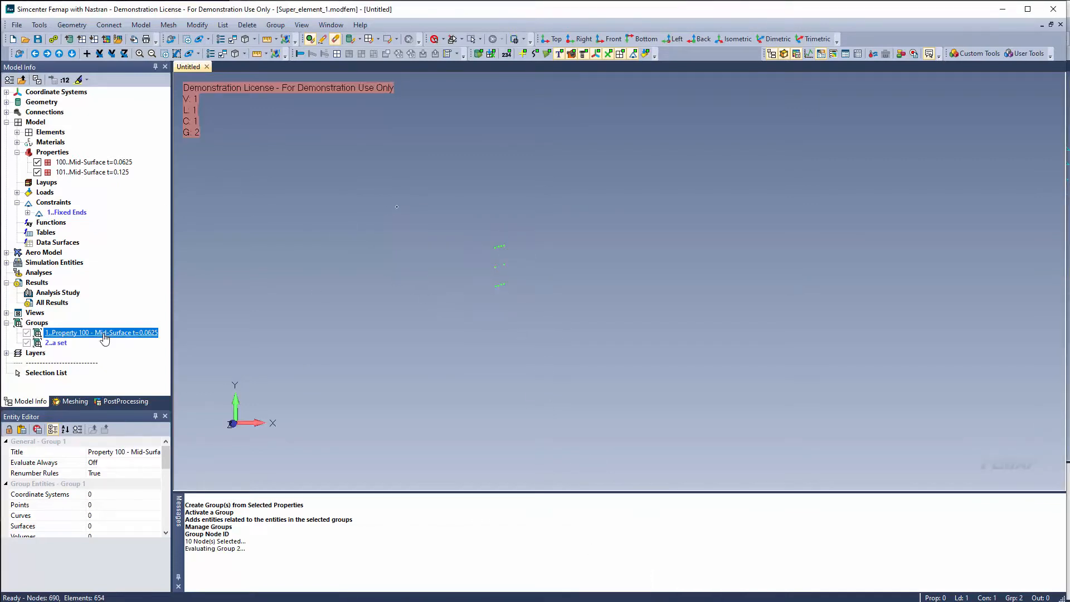
Reactivate the Property 100 group from the Model Info tree.
{"action": "double_click", "coordinate": [90, 332]}
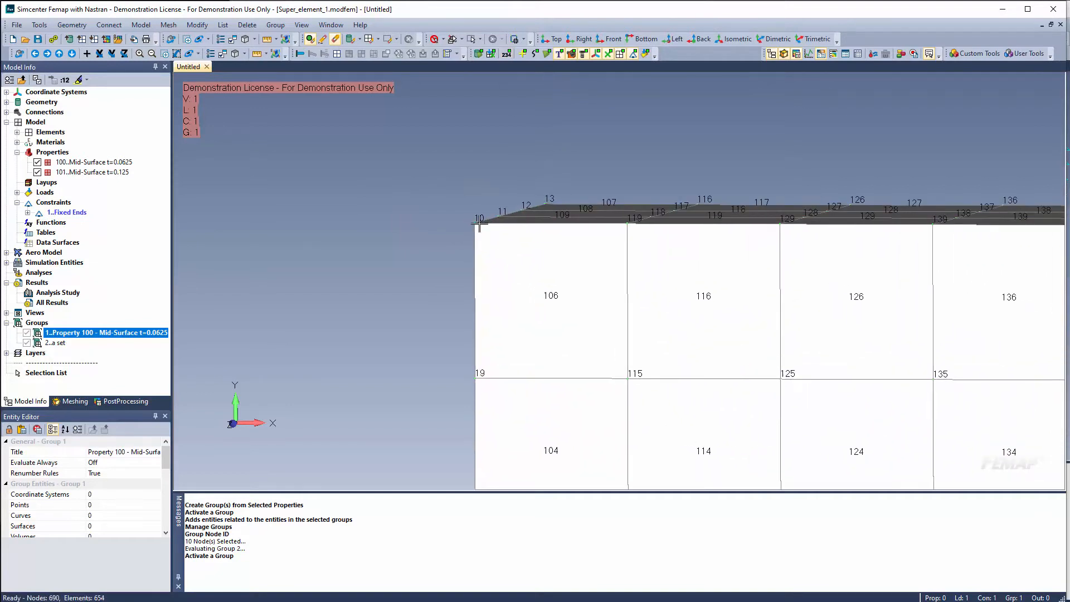
{"action": "mouse_move", "coordinate": [492, 381]}
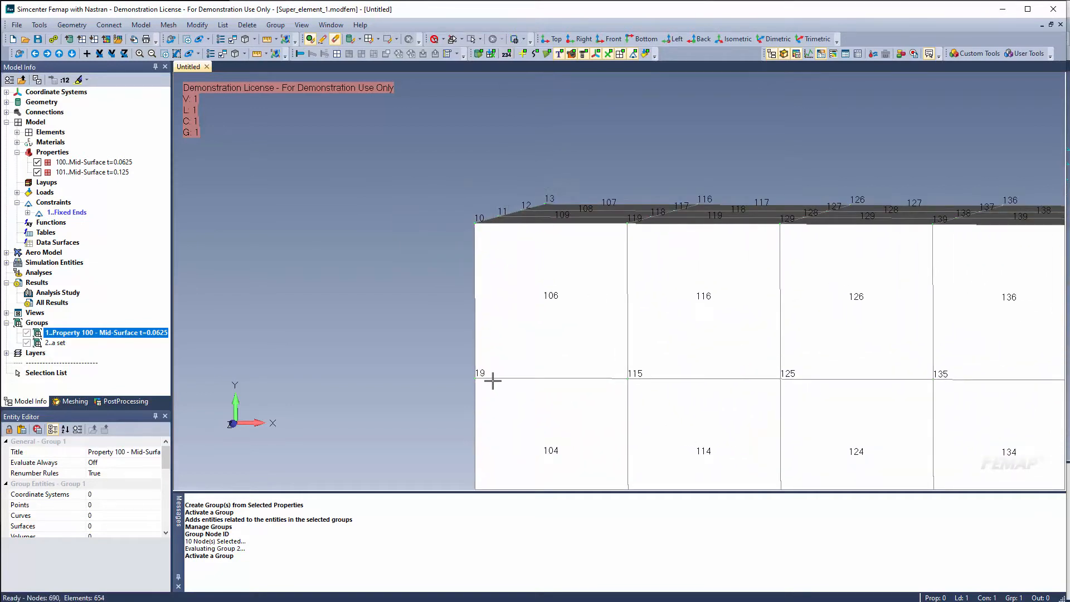
{"action": "mouse_move", "coordinate": [585, 103]}
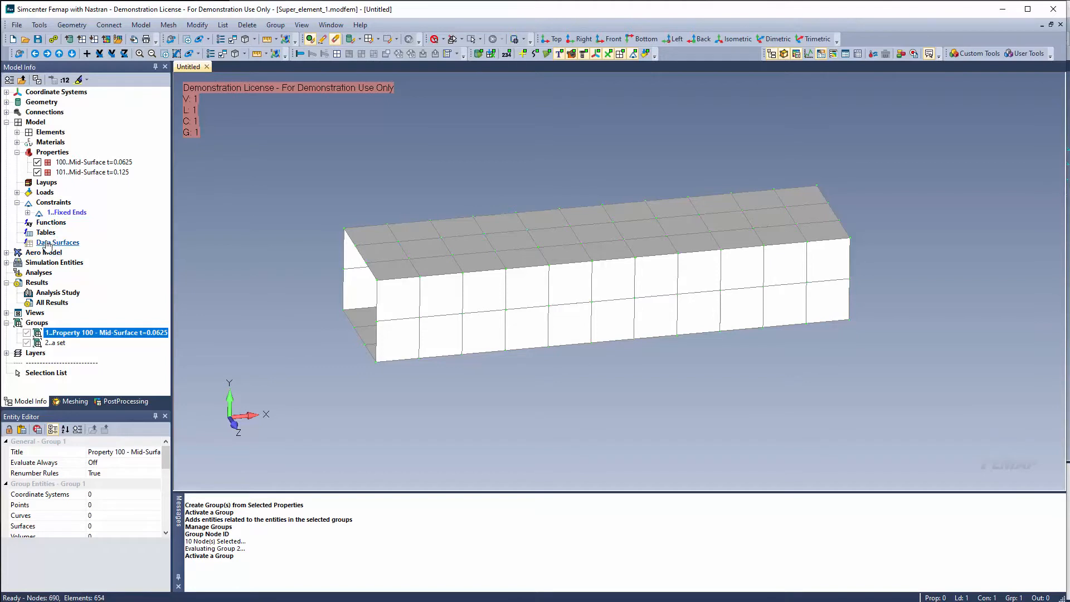
Create a new constraint set titled 'a set'.
{"action": "right_click", "coordinate": [54, 202]}
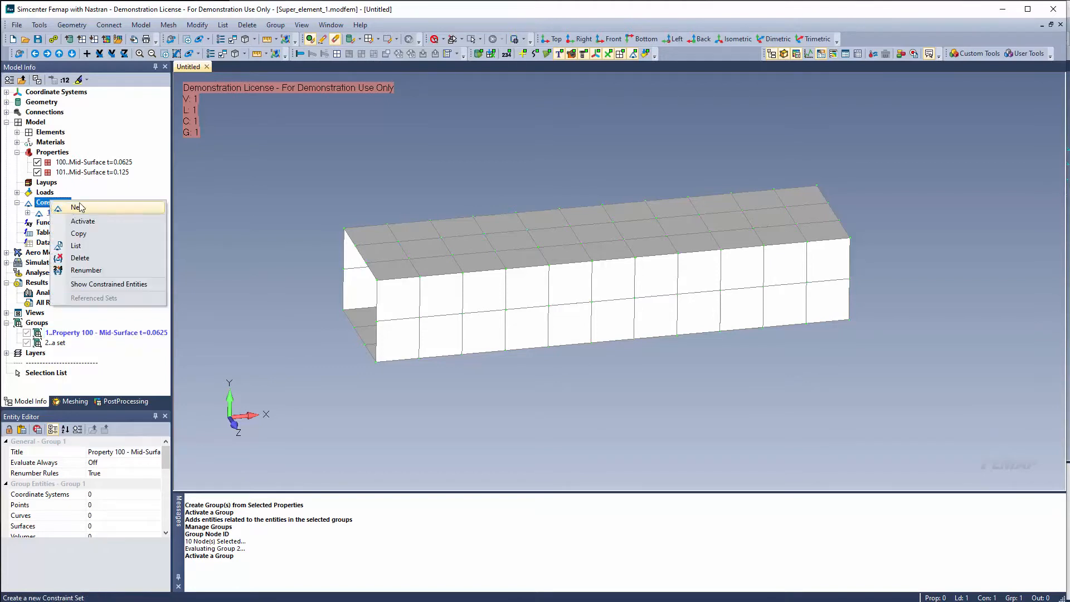
{"action": "left_click", "coordinate": [80, 207]}
{"action": "type", "text": "a set"}
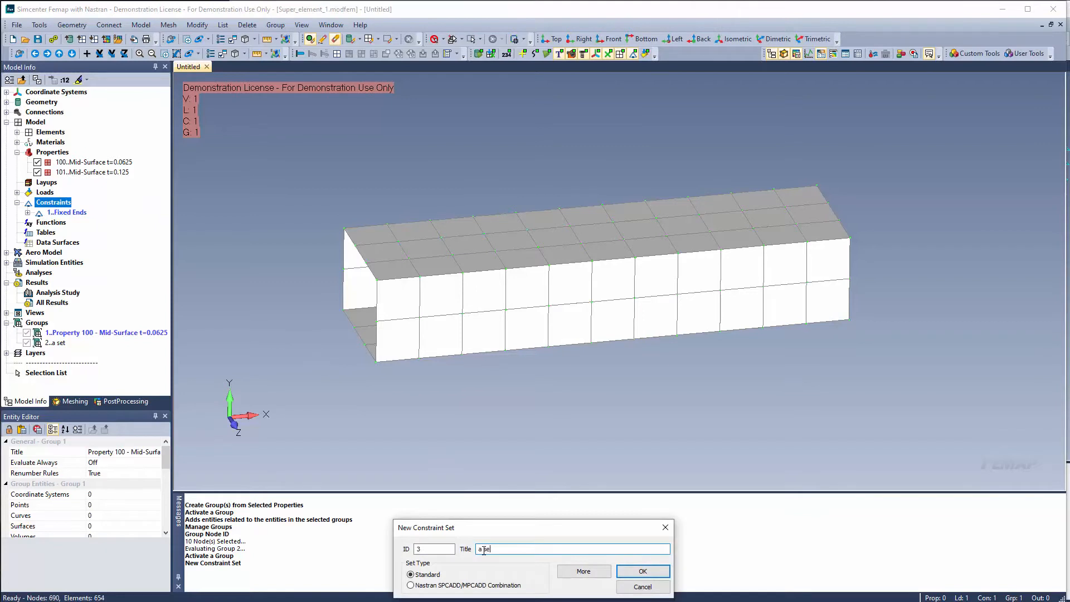
{"action": "left_click", "coordinate": [642, 571]}
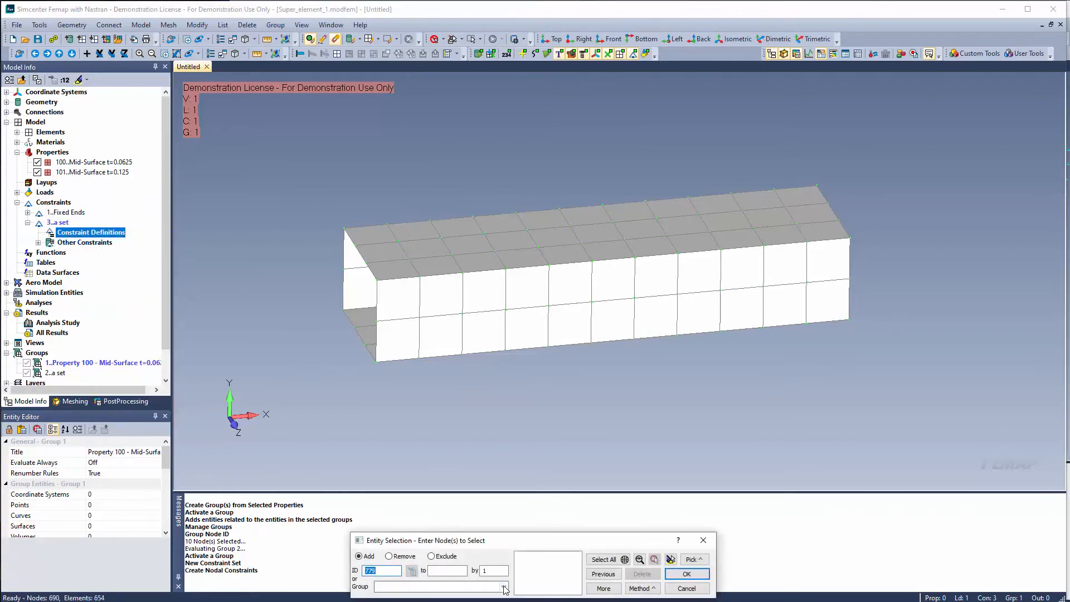
Apply fully fixed nodal constraints to the nodes of the 'a set' group.
{"action": "left_click", "coordinate": [504, 587]}
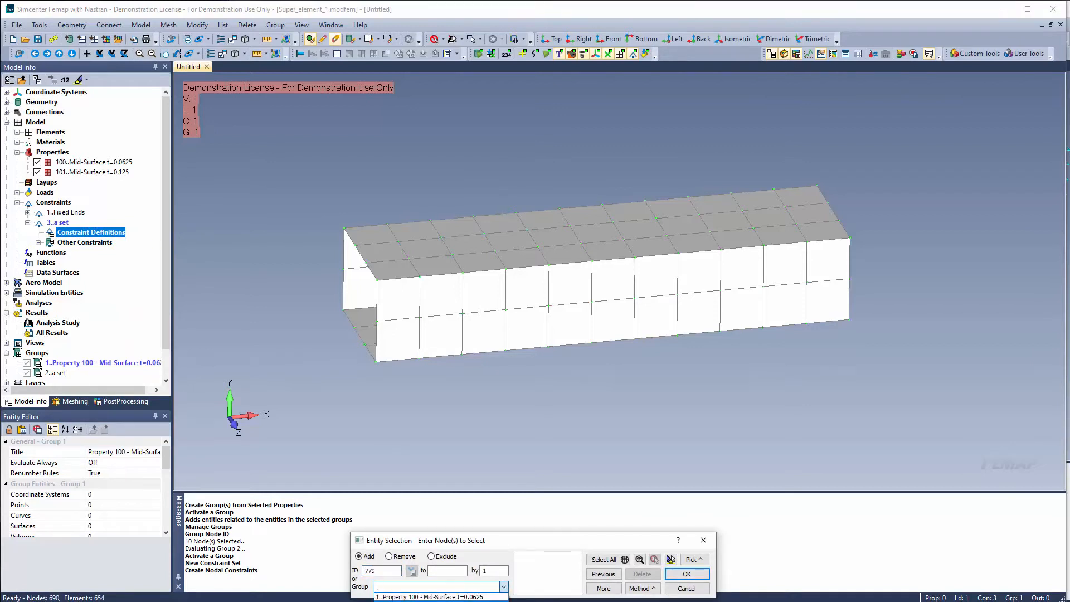
{"action": "left_click", "coordinate": [685, 573]}
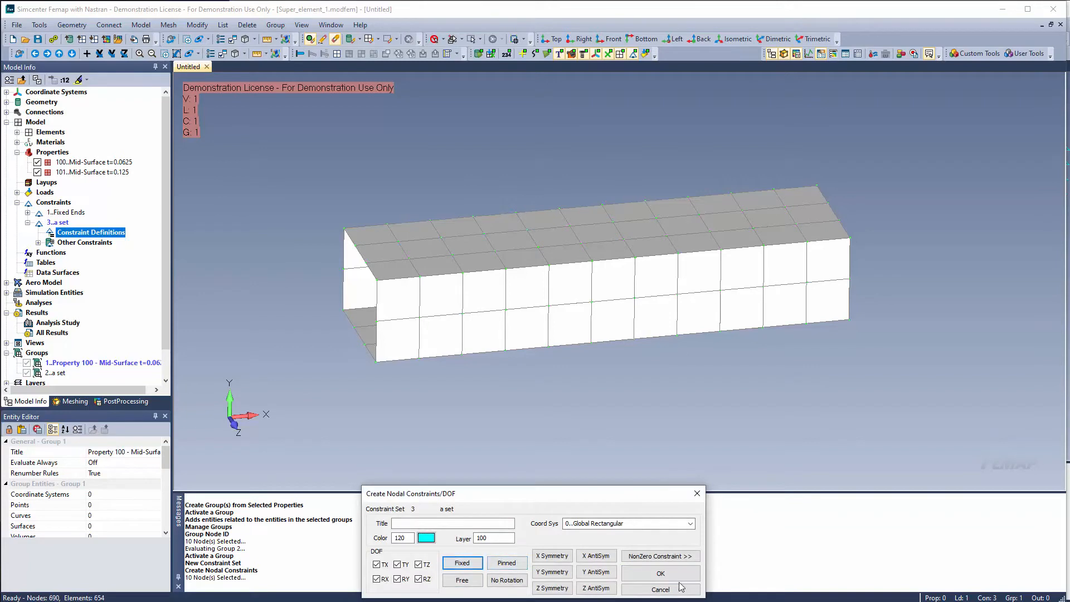
{"action": "left_click", "coordinate": [658, 573]}
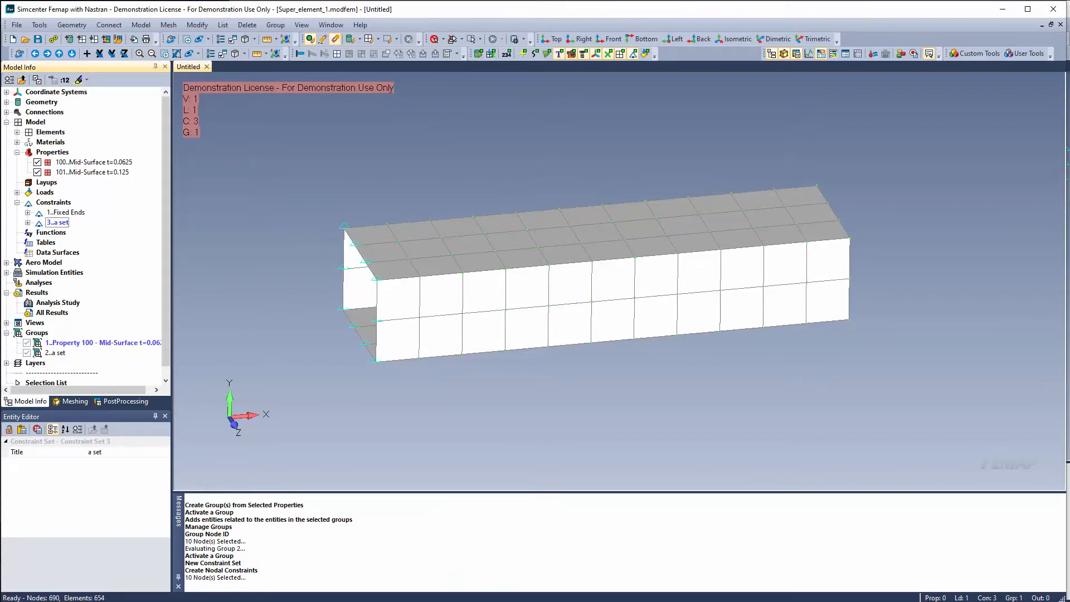
Create a Simcenter Nastran normal modes/eigenvalue analysis set titled 'se cREATION'.
{"action": "right_click", "coordinate": [38, 282]}
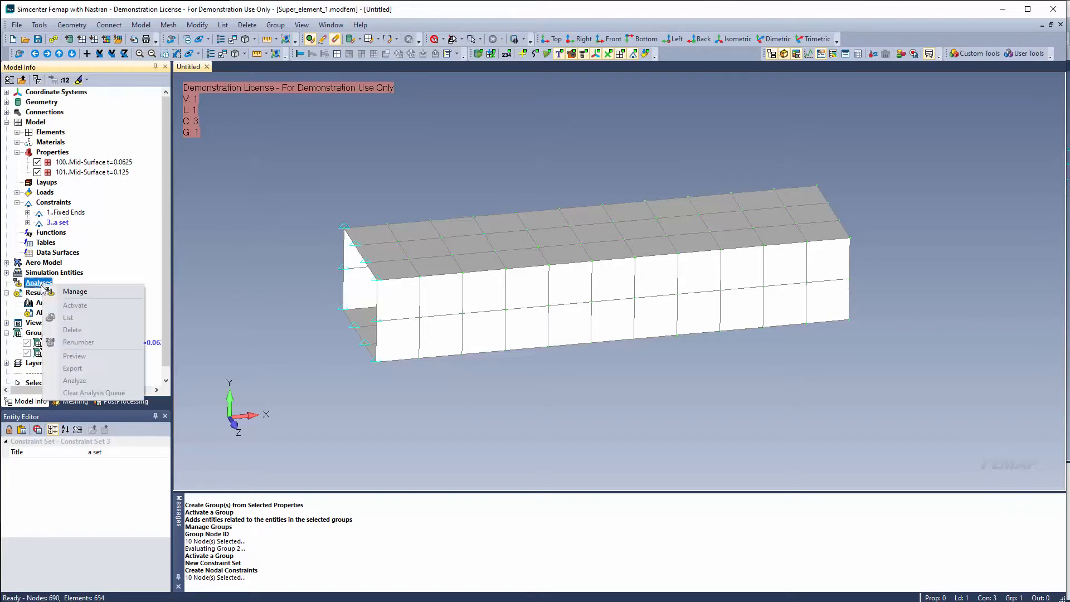
{"action": "mouse_move", "coordinate": [75, 291]}
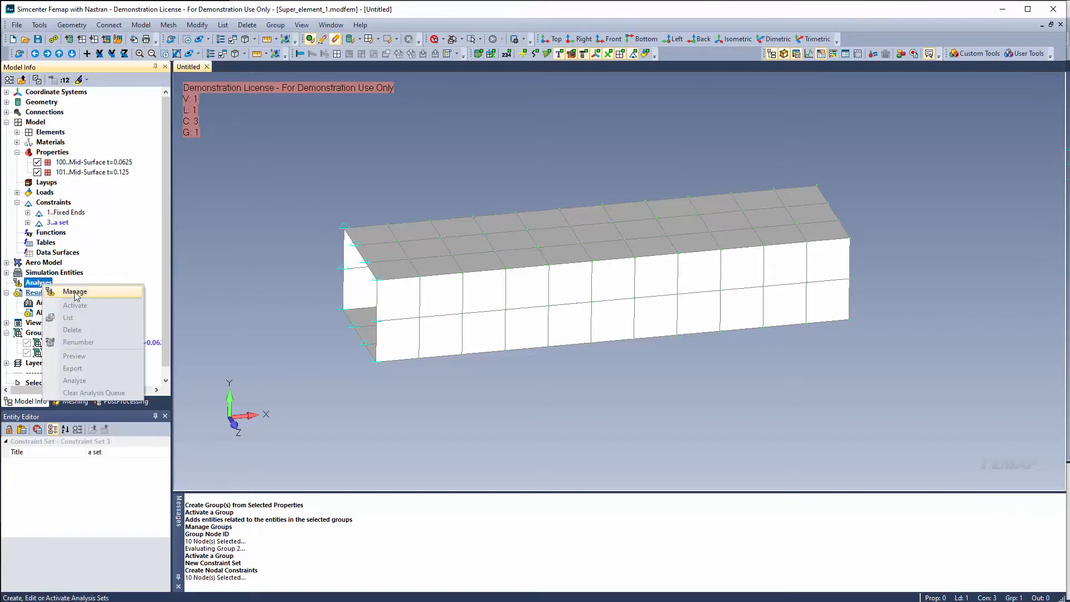
{"action": "left_click", "coordinate": [75, 291]}
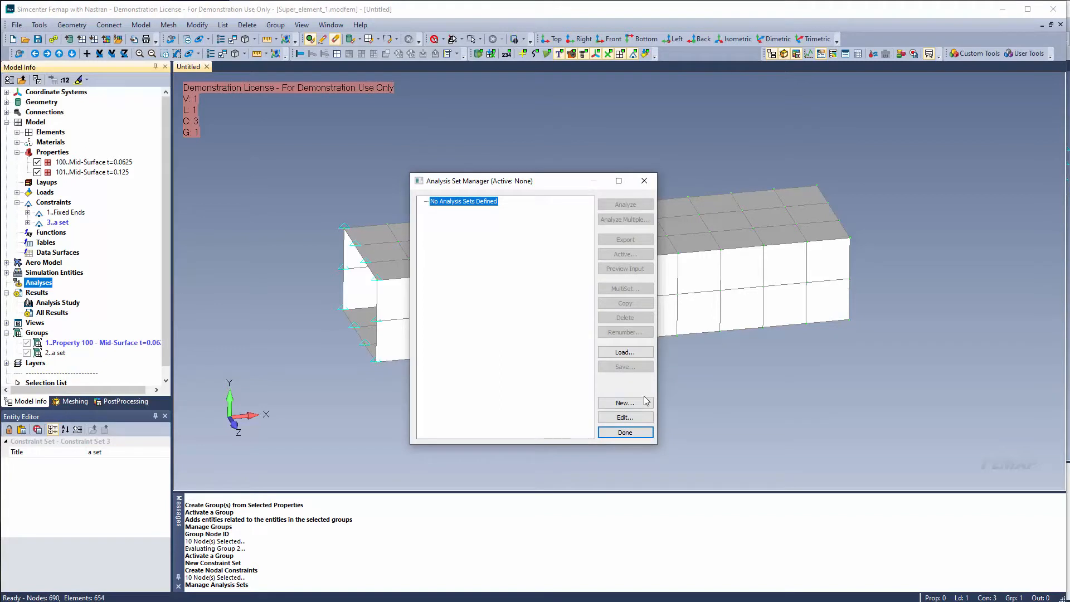
{"action": "left_click", "coordinate": [624, 403]}
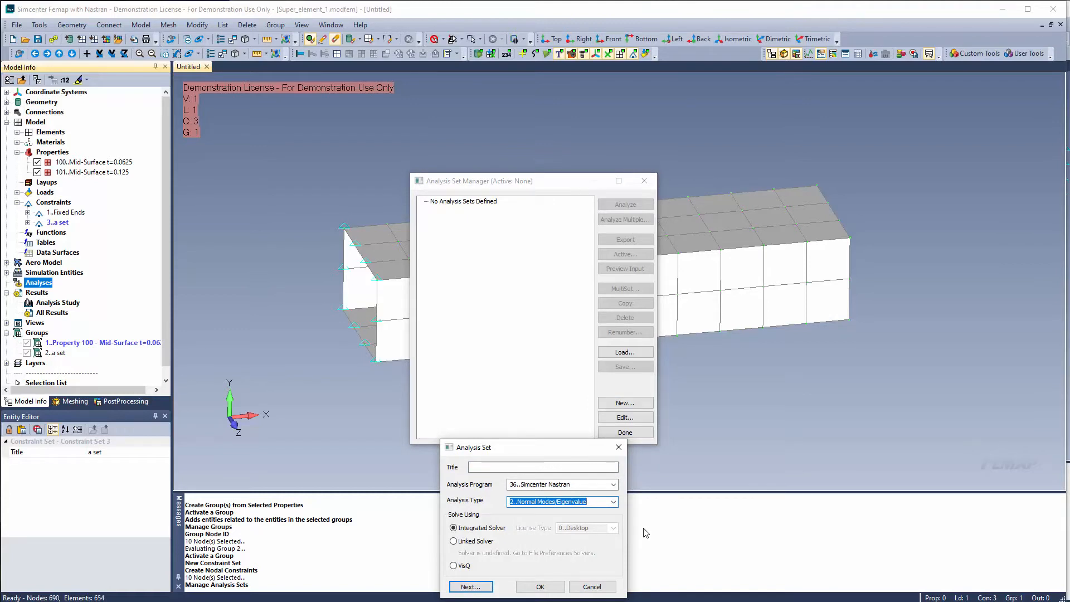
{"action": "mouse_move", "coordinate": [543, 538]}
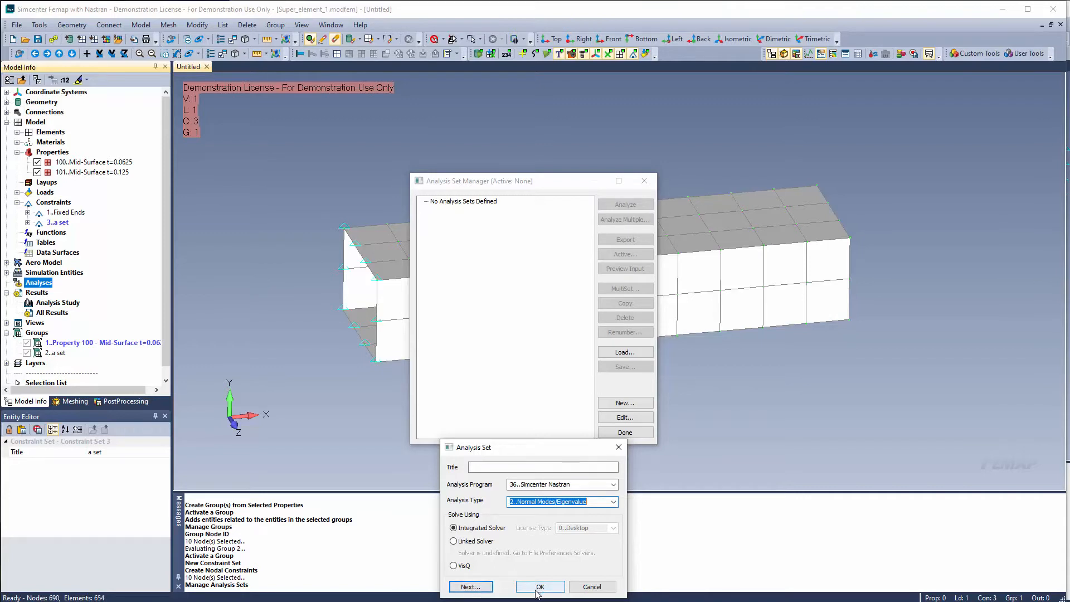
{"action": "type", "text": "se"}
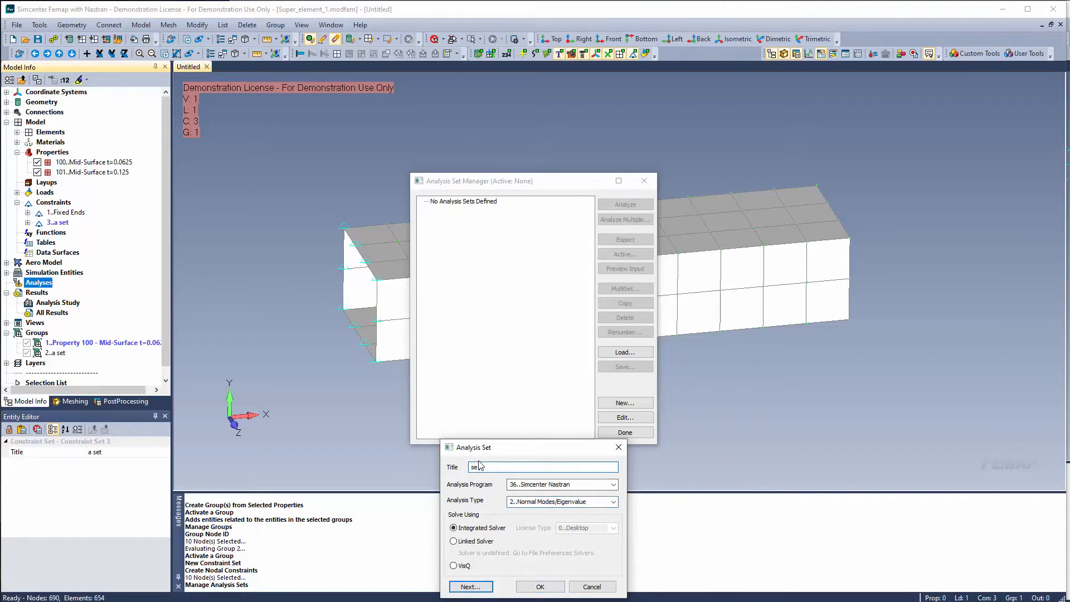
{"action": "type", "text": "CREATION"}
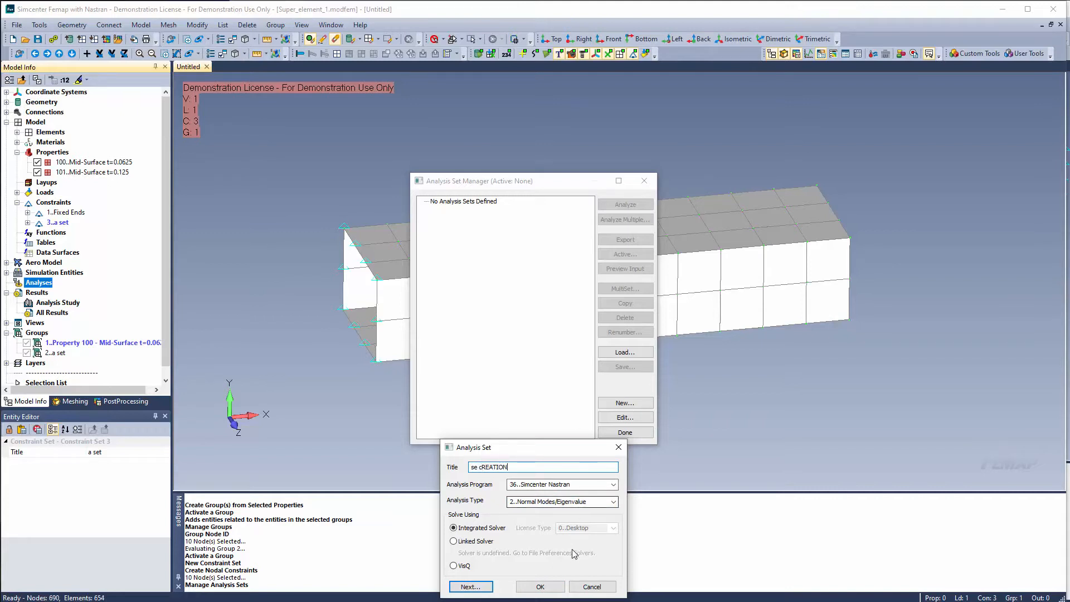
{"action": "left_click", "coordinate": [539, 586]}
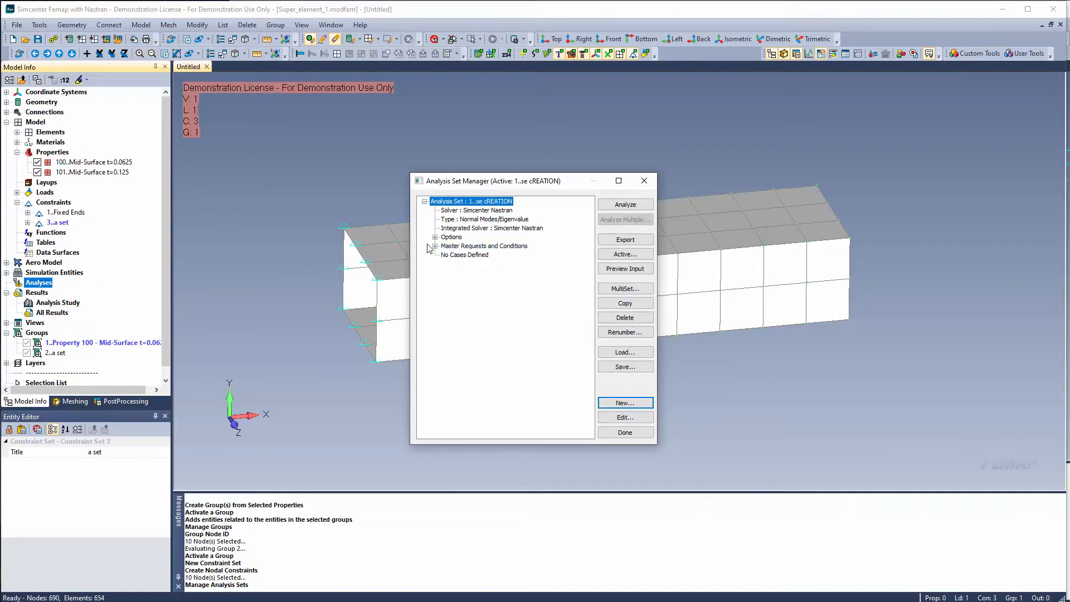
Set the boundary conditions' Master (ASET) DOF to constraint set 3..a set.
{"action": "left_click", "coordinate": [435, 247]}
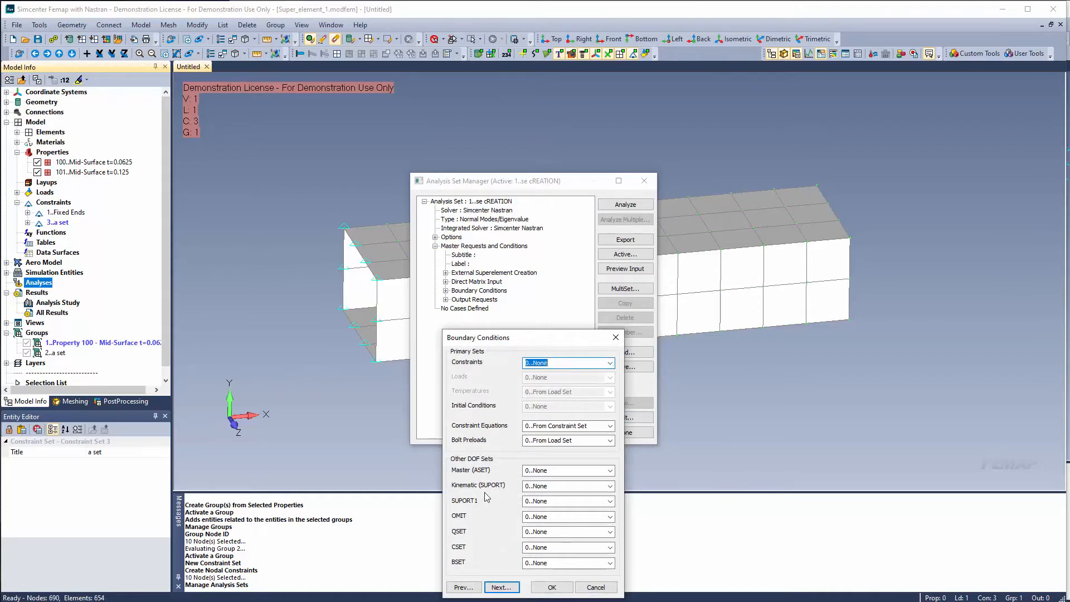
{"action": "left_click", "coordinate": [610, 471]}
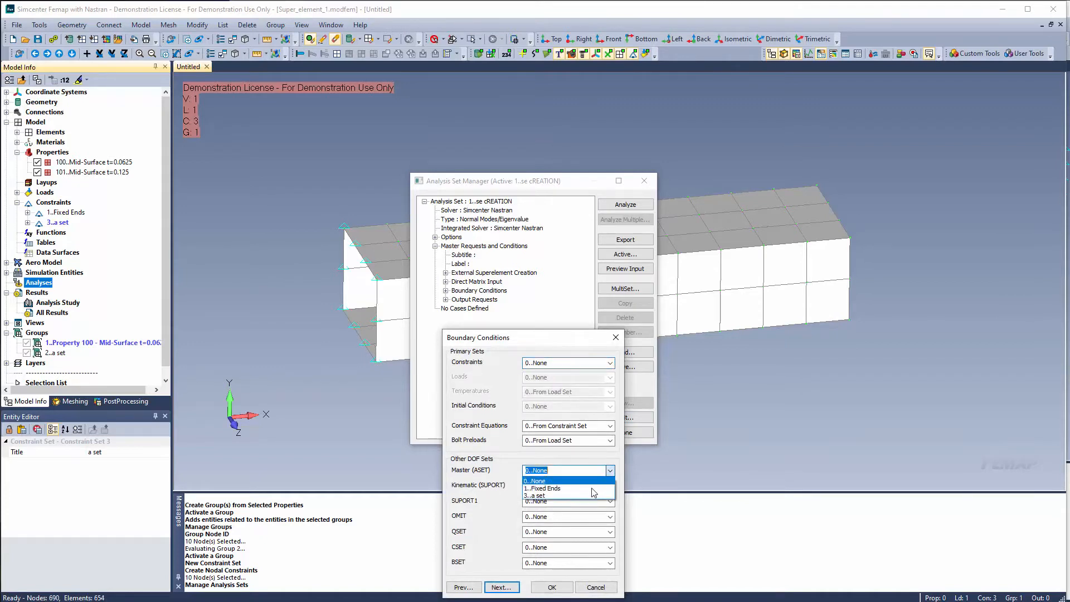
{"action": "left_click", "coordinate": [539, 495]}
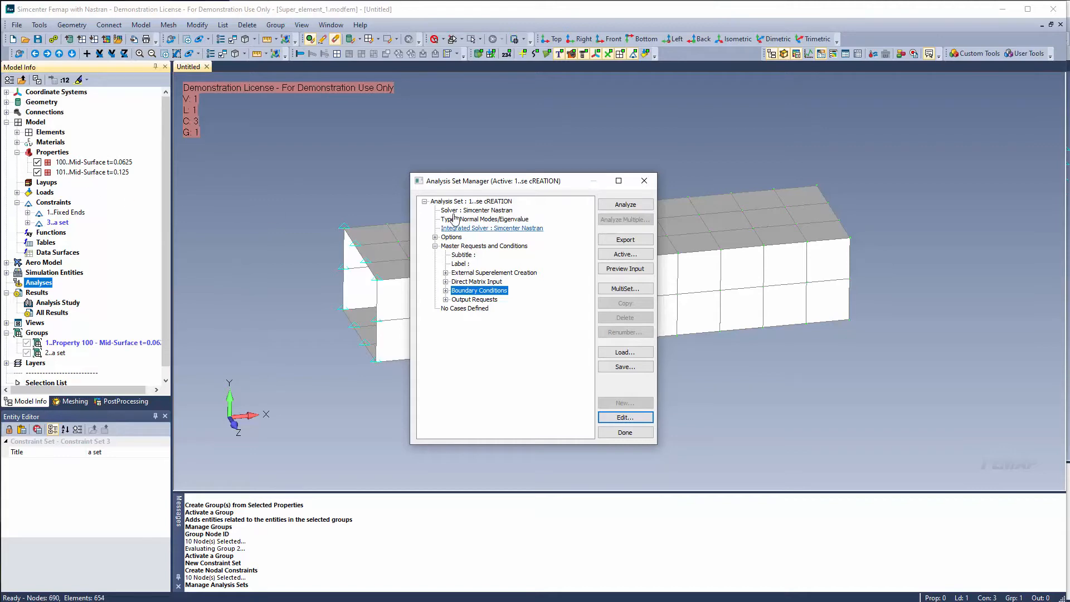
Set Bulk Data's Portion of Model to Write to group 1..Property 100.
{"action": "left_click", "coordinate": [624, 417]}
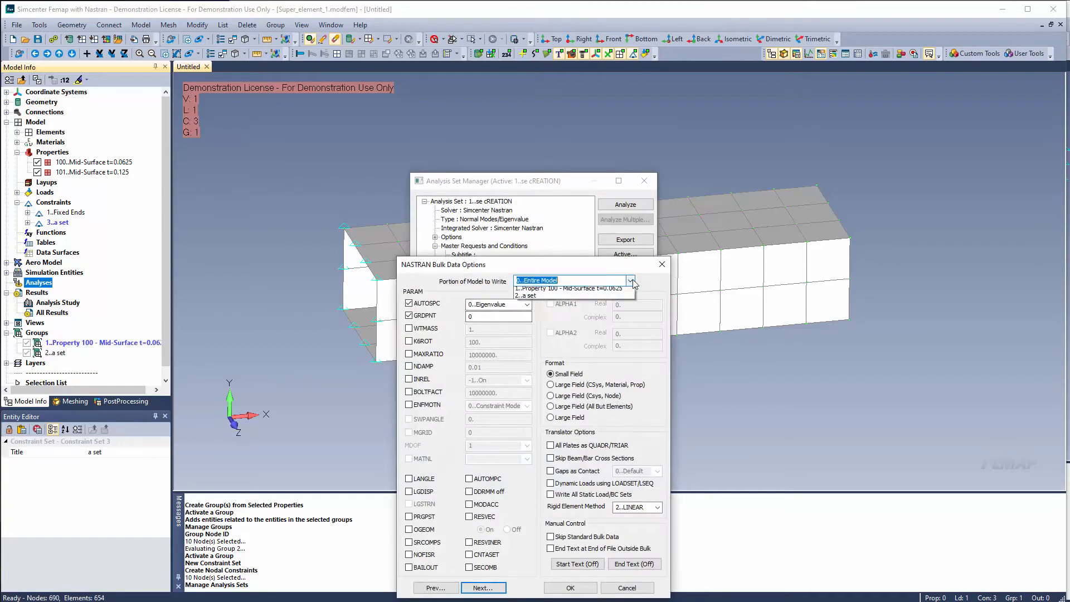
{"action": "left_click", "coordinate": [562, 288]}
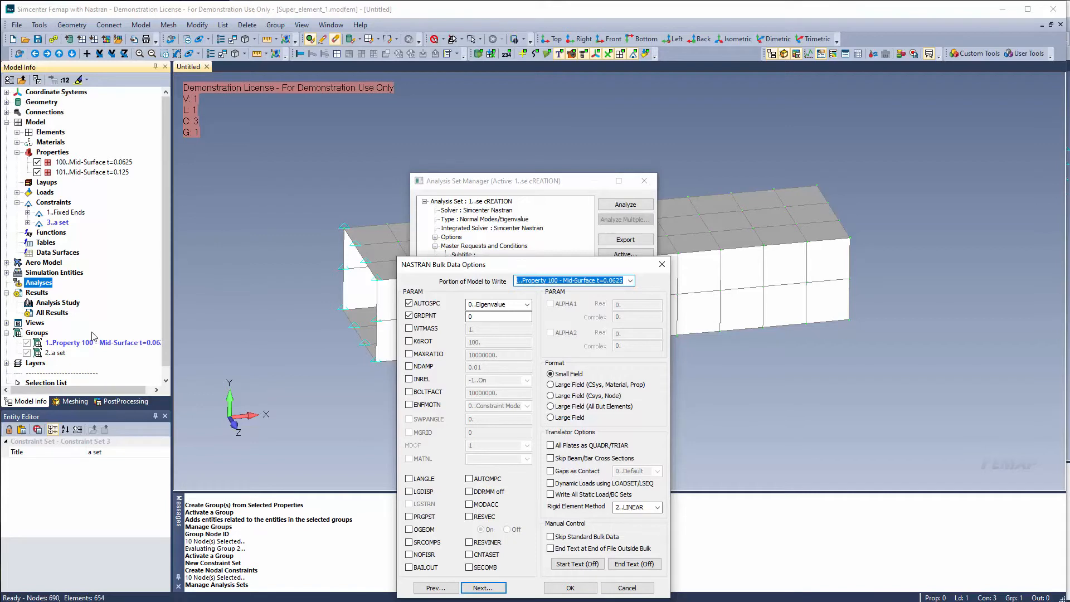
{"action": "mouse_move", "coordinate": [473, 282]}
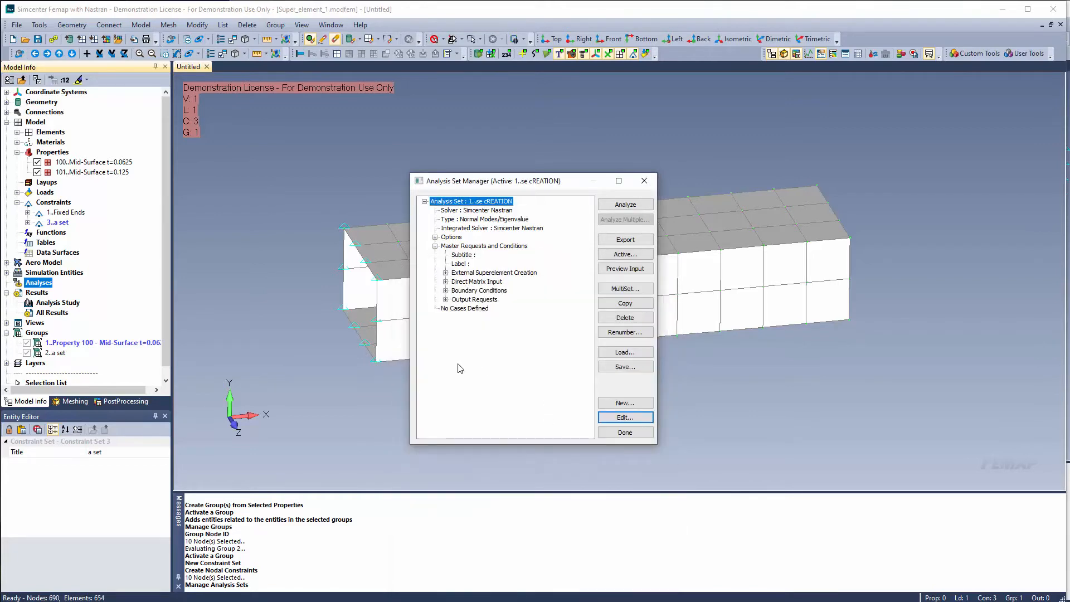
{"action": "left_click", "coordinate": [493, 272]}
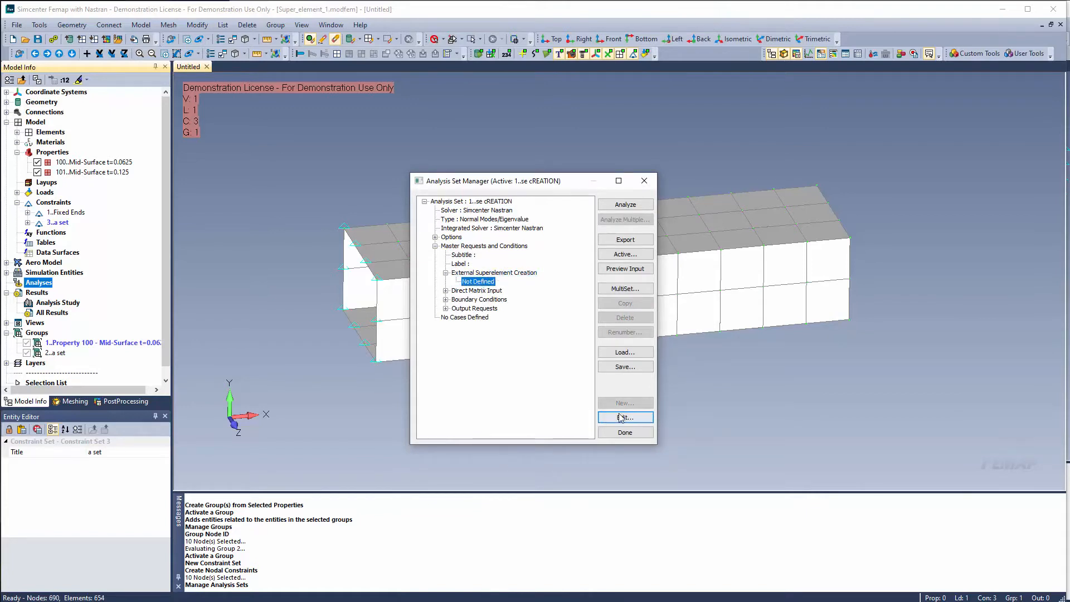
Enable external superelement 12345, writing only stiffness and mass matrices to DMIGPCH.
{"action": "left_click", "coordinate": [623, 417]}
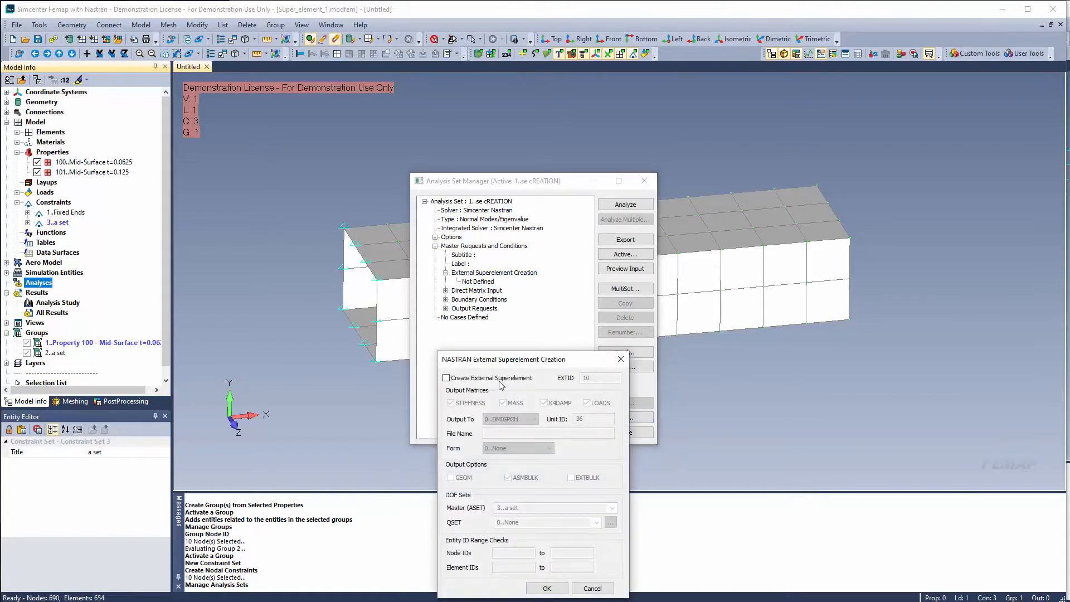
{"action": "left_click", "coordinate": [446, 378]}
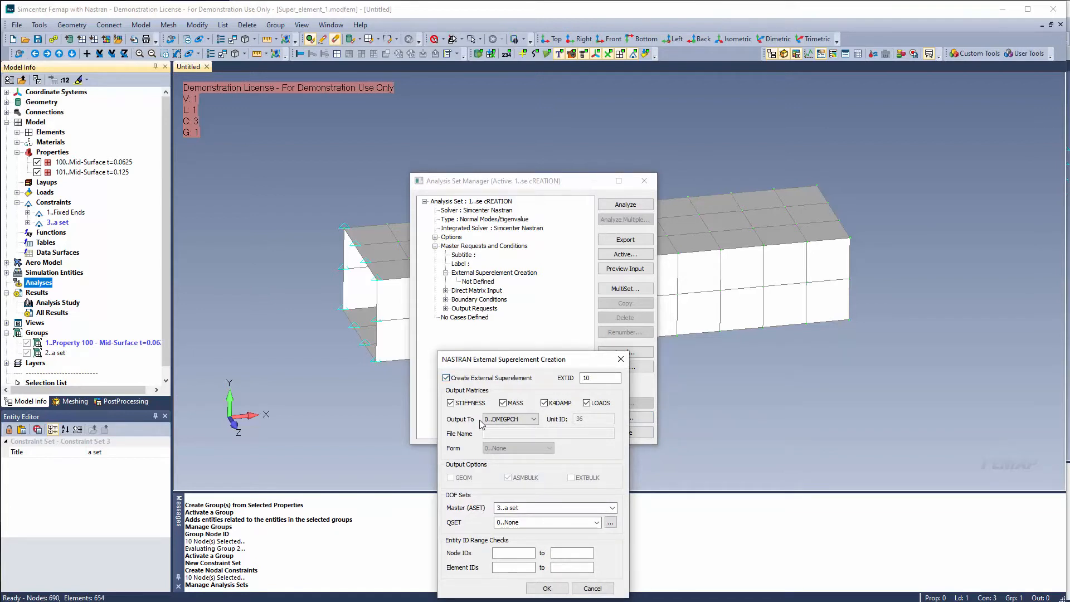
{"action": "left_click", "coordinate": [545, 402]}
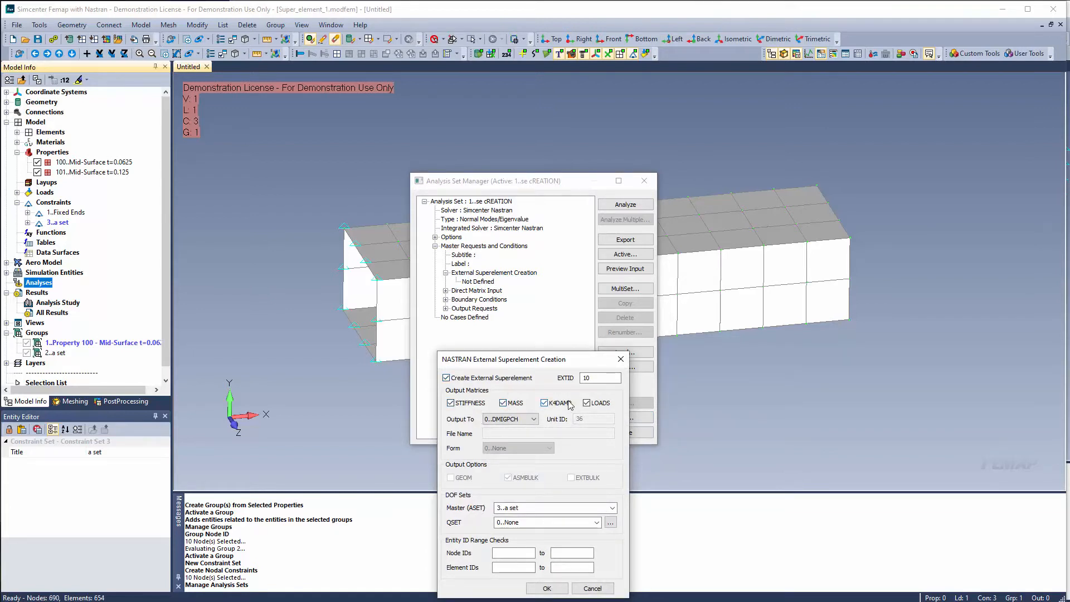
{"action": "left_click", "coordinate": [545, 402]}
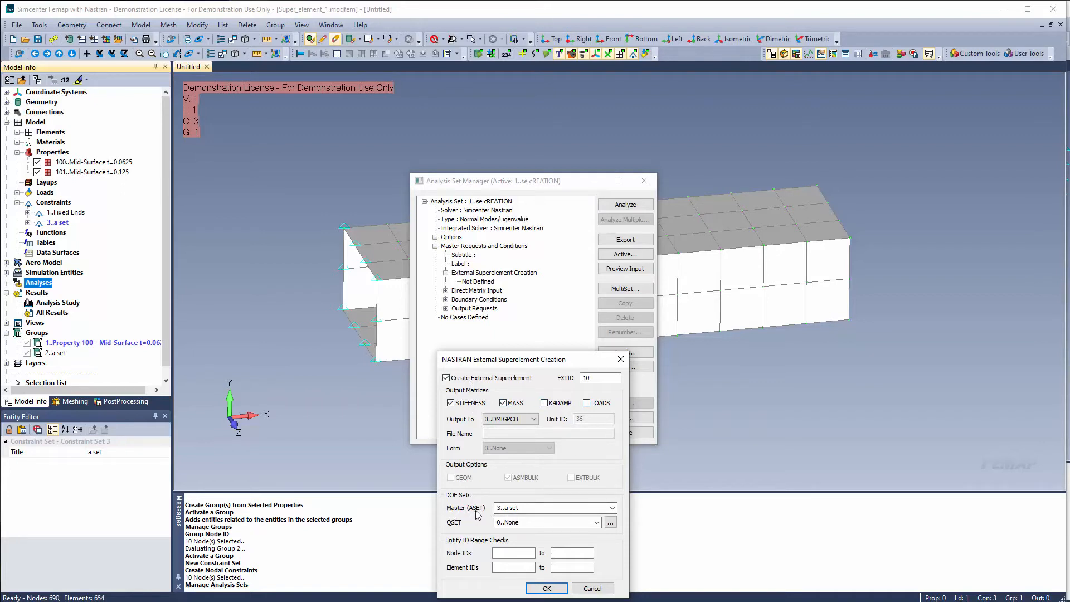
{"action": "left_click", "coordinate": [553, 508]}
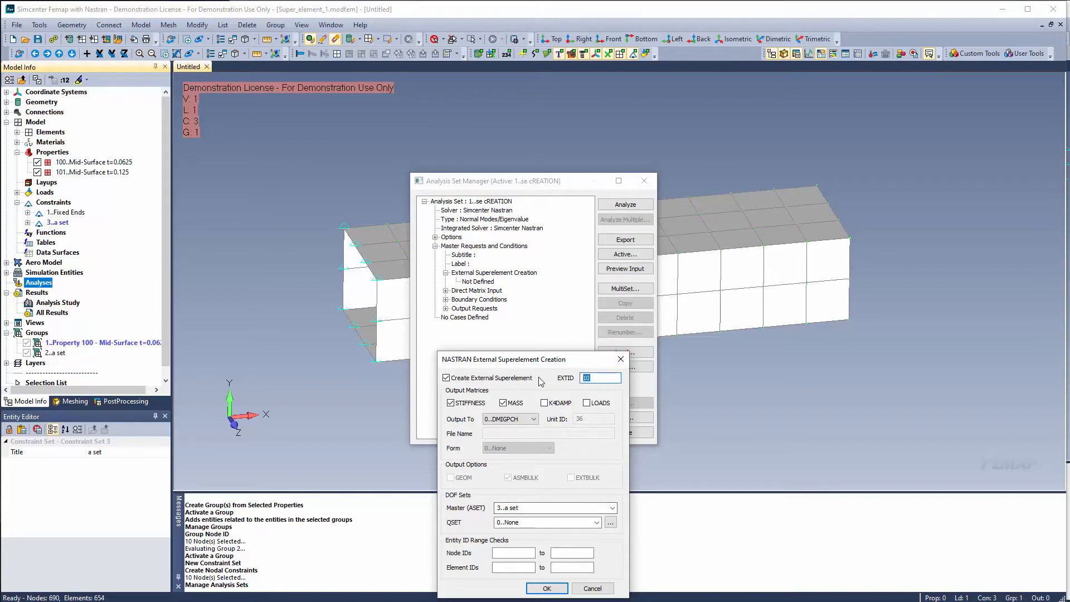
{"action": "type", "text": "12345"}
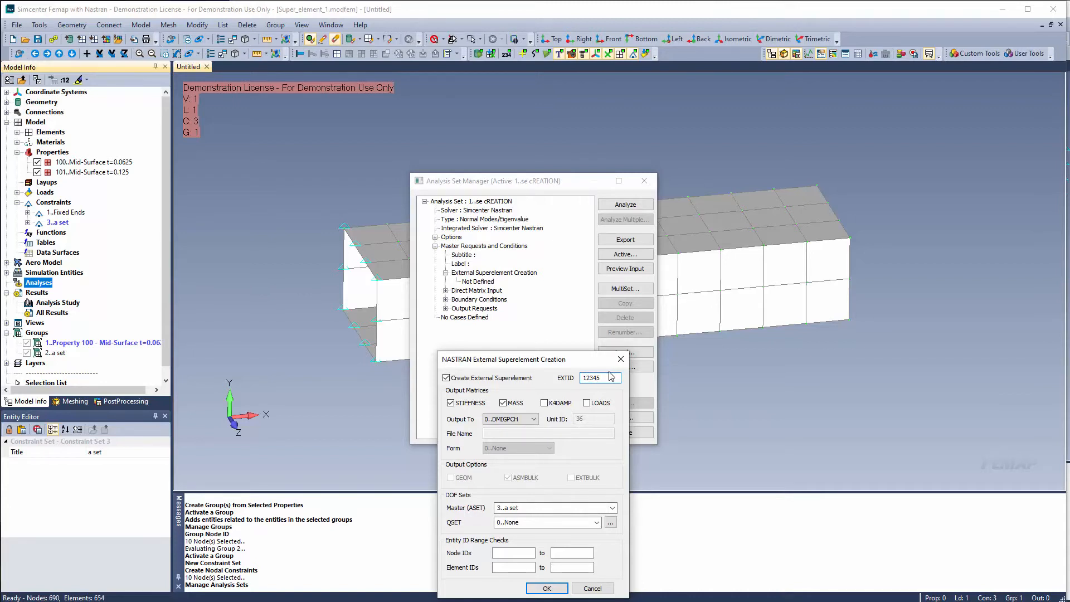
{"action": "right_click", "coordinate": [599, 378]}
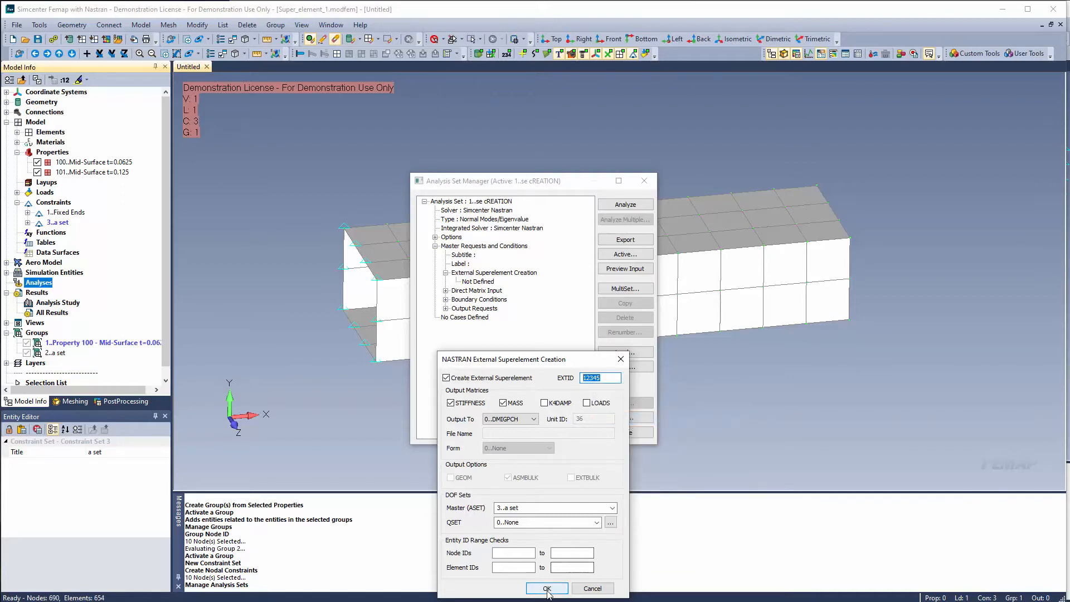
{"action": "left_click", "coordinate": [546, 588]}
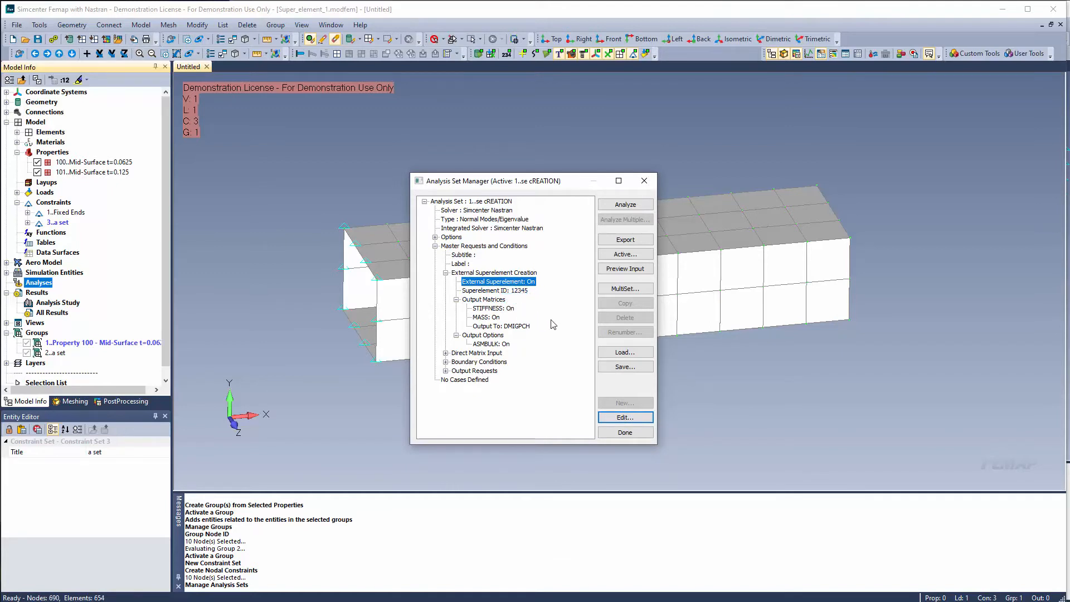
Review the external superelement settings and output destination, keeping them unchanged.
{"action": "left_click", "coordinate": [624, 417]}
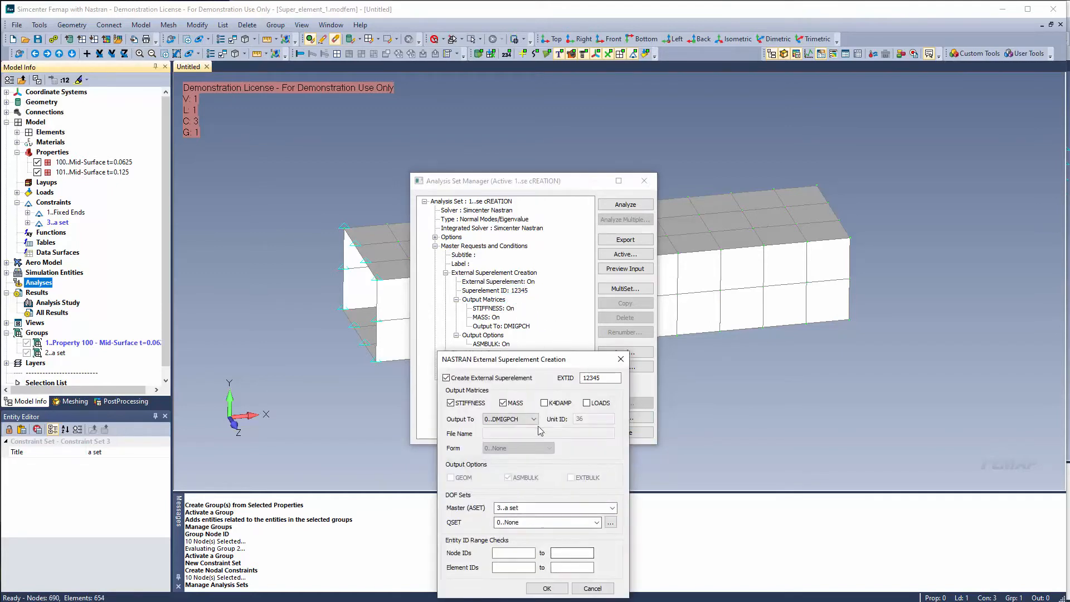
{"action": "left_click", "coordinate": [510, 418]}
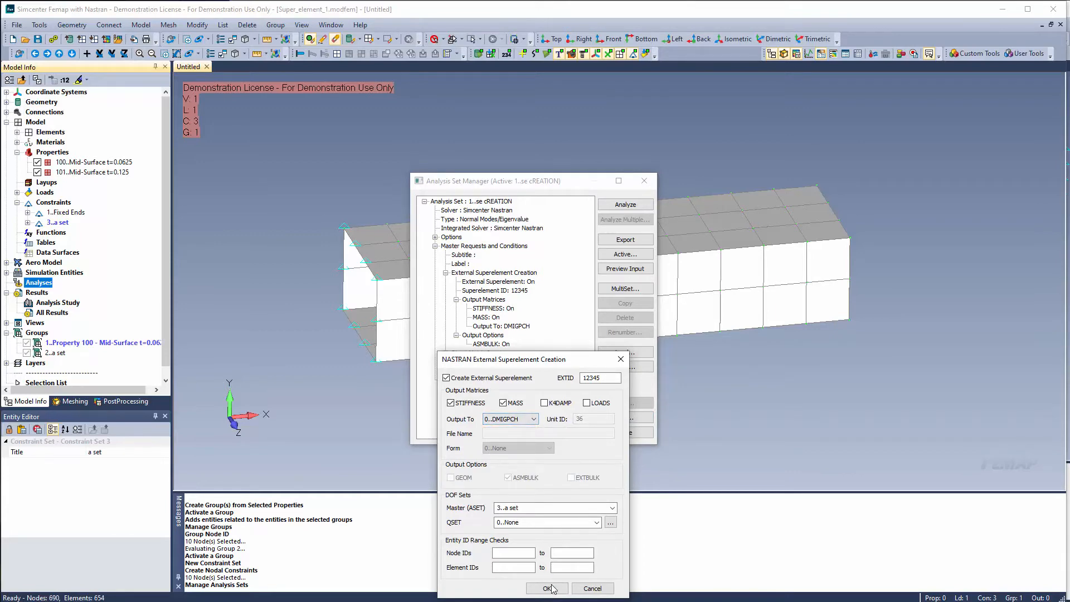
{"action": "left_click", "coordinate": [547, 589]}
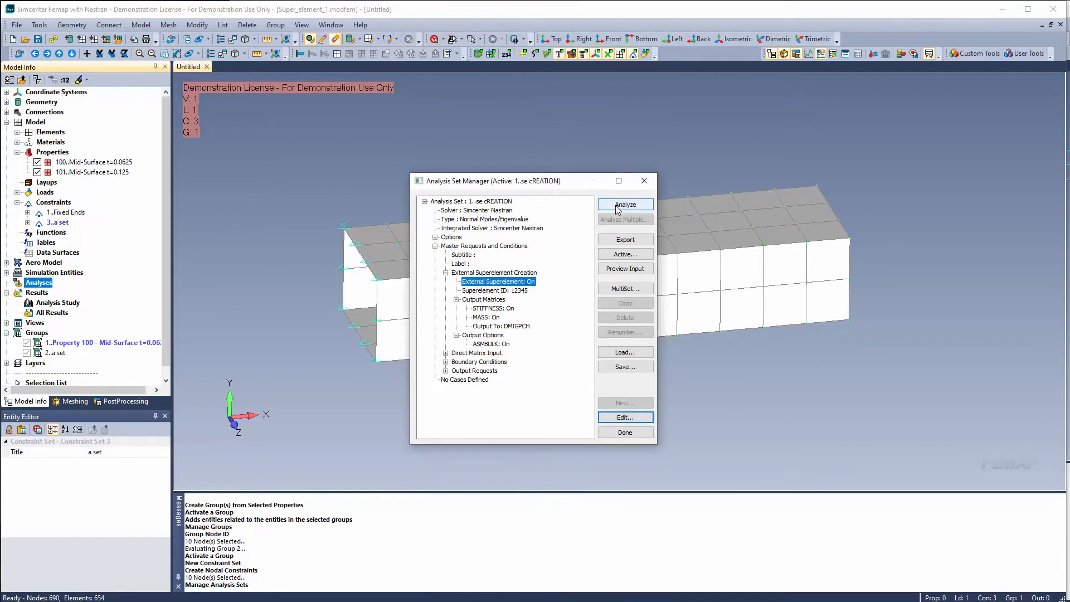
Solve the se cREATION analysis and bring up the folder with super_element_1-000.pch.
{"action": "left_click", "coordinate": [624, 204]}
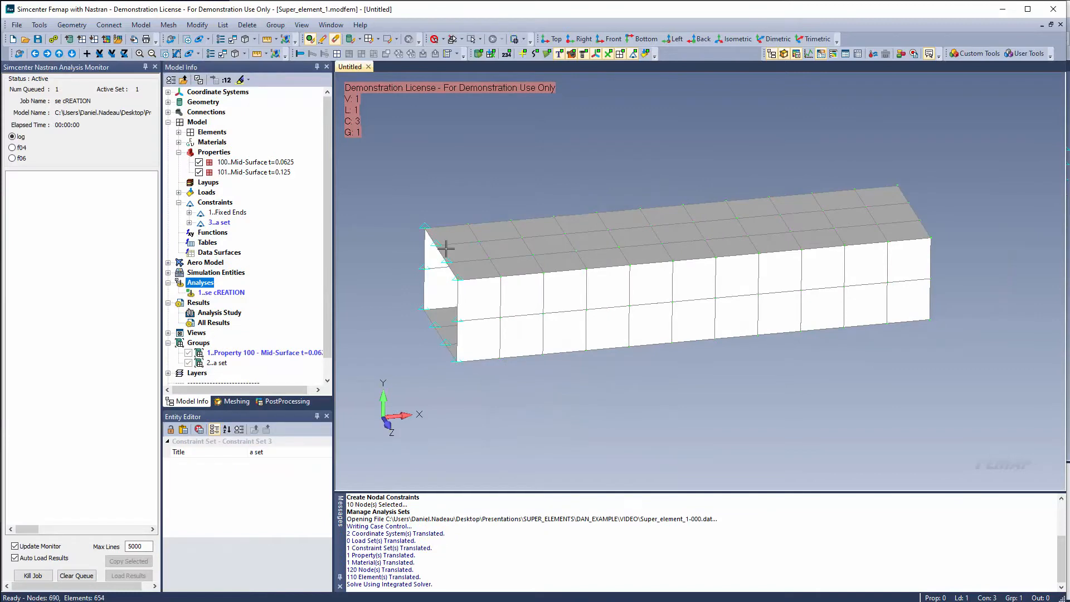
{"action": "mouse_move", "coordinate": [381, 265]}
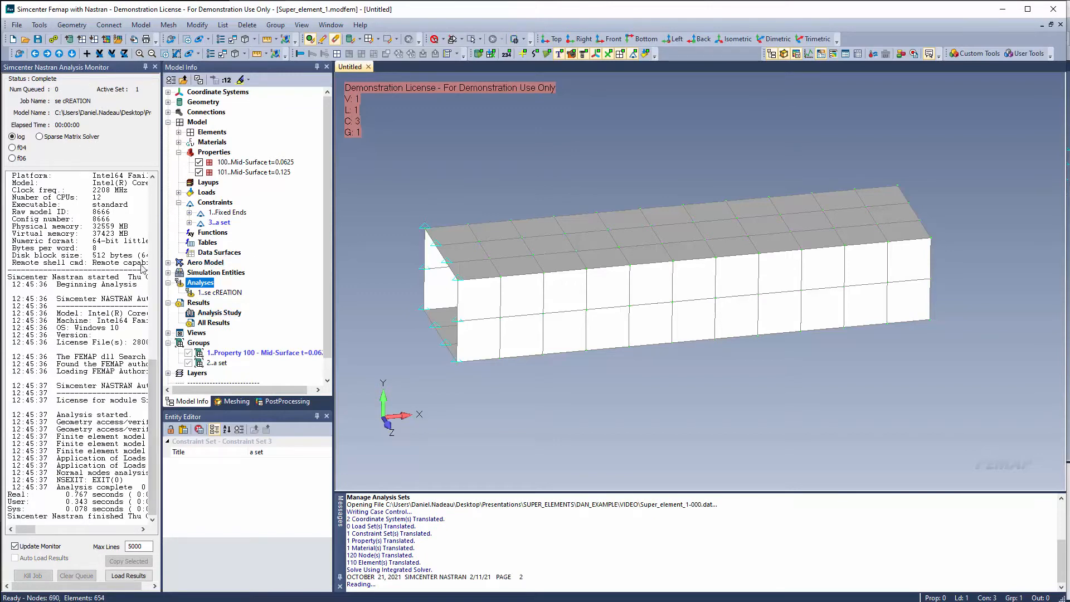
{"action": "mouse_move", "coordinate": [158, 300]}
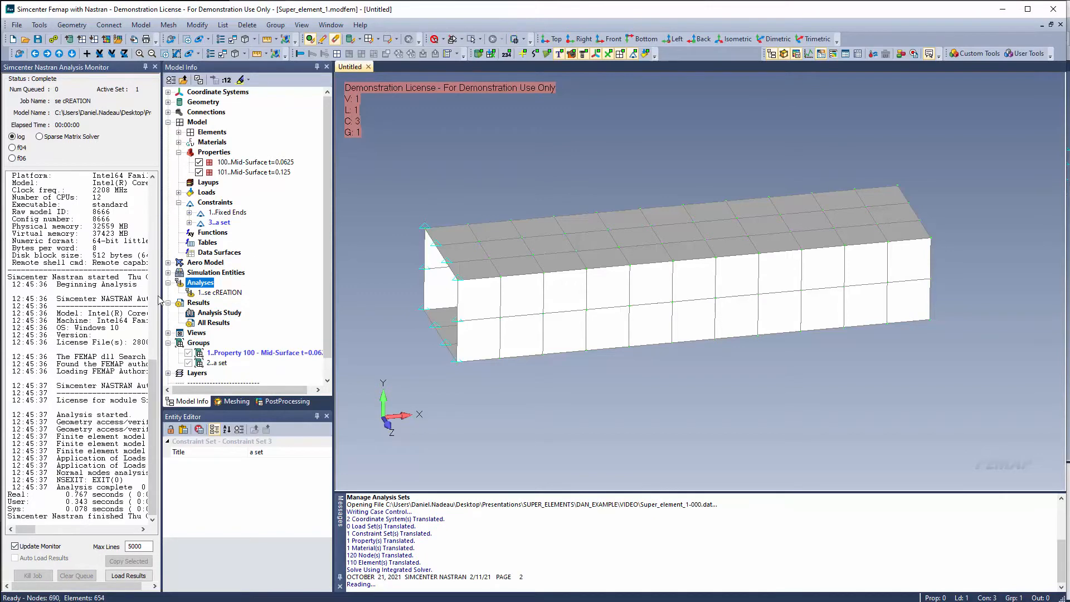
{"action": "left_click", "coordinate": [14, 157]}
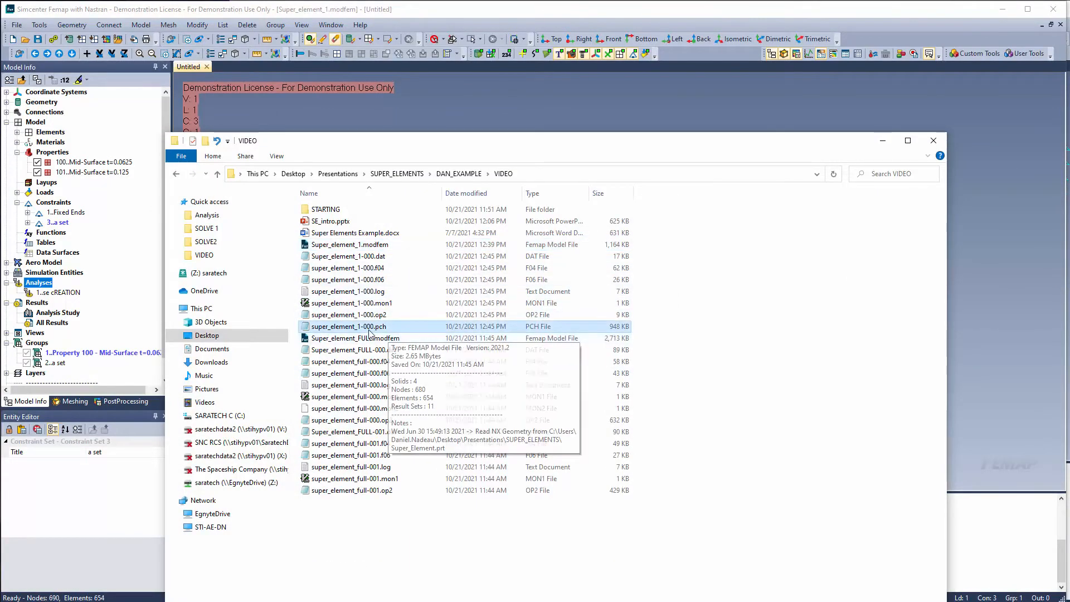
Inspect the GRID, ASET and DMIG K12345 entries of super_element_1-000.pch in Notepad.
{"action": "double_click", "coordinate": [349, 326]}
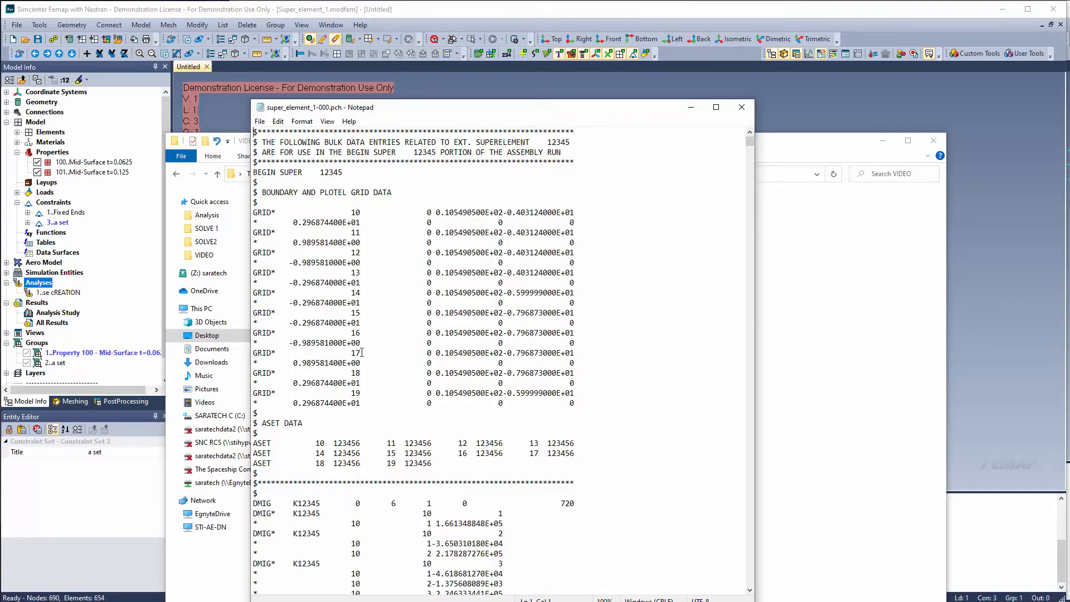
{"action": "scroll", "scroll_direction": "down", "scroll_amount": 3}
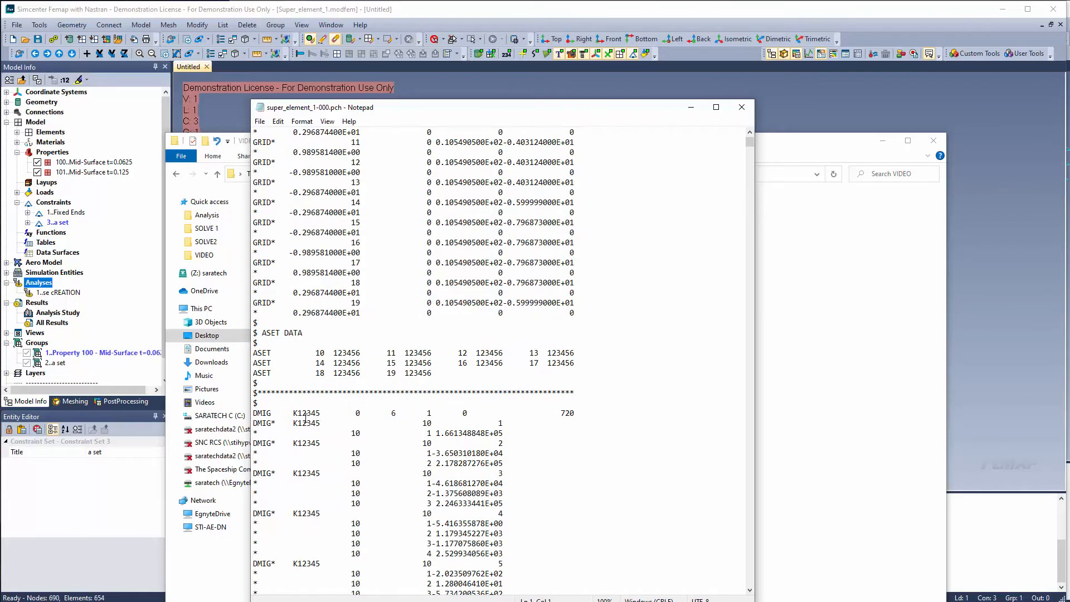
{"action": "scroll", "scroll_direction": "down", "scroll_amount": 3}
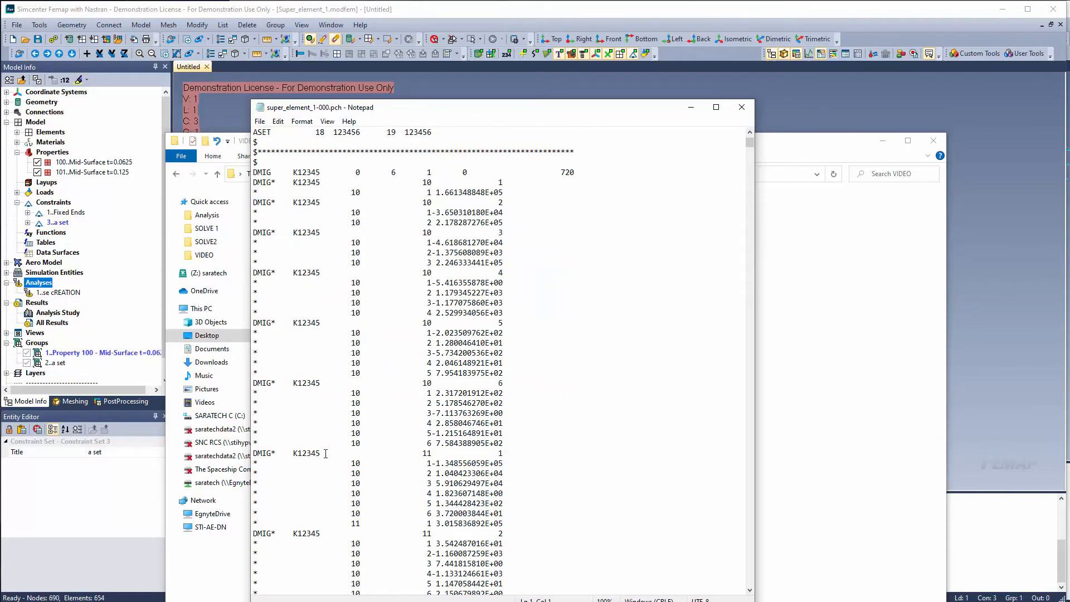
{"action": "scroll", "scroll_direction": "down", "scroll_amount": 3}
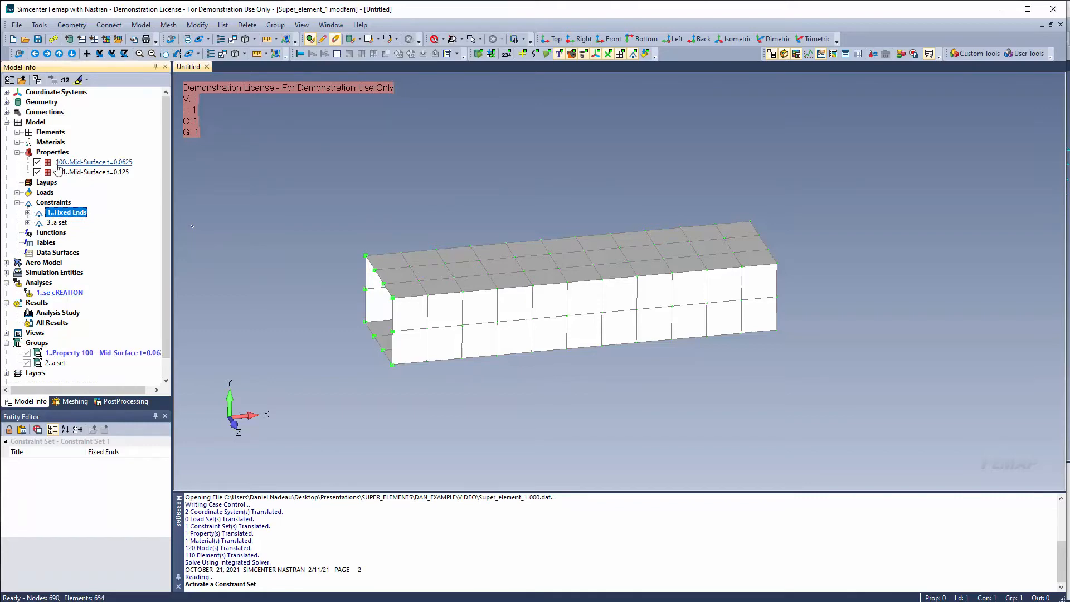
Show the full model (box and beam) via Groups, then start a coincident-node check.
{"action": "right_click", "coordinate": [37, 342]}
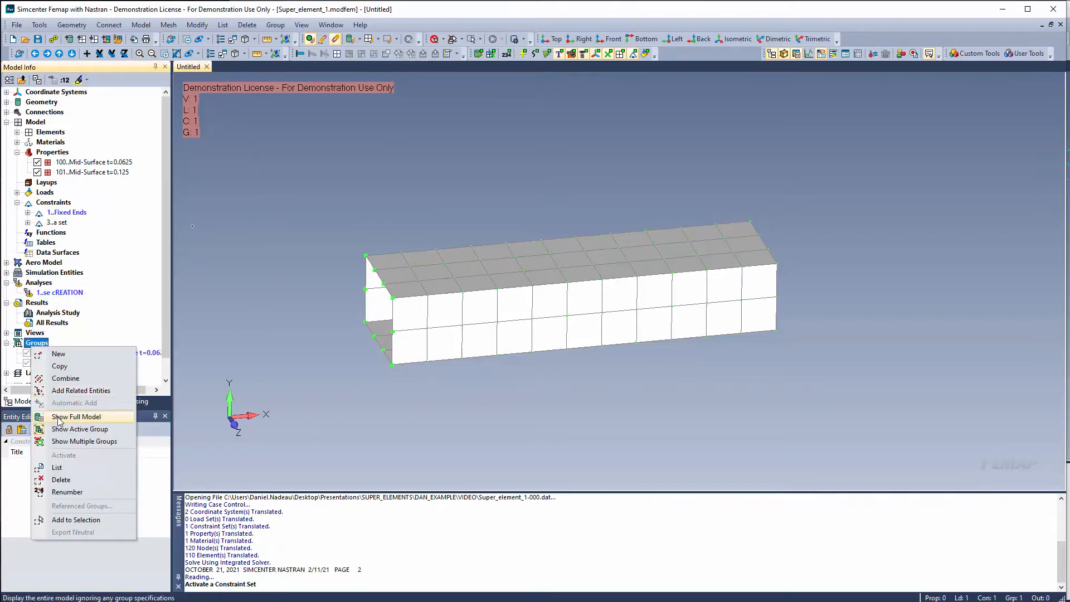
{"action": "left_click", "coordinate": [77, 416]}
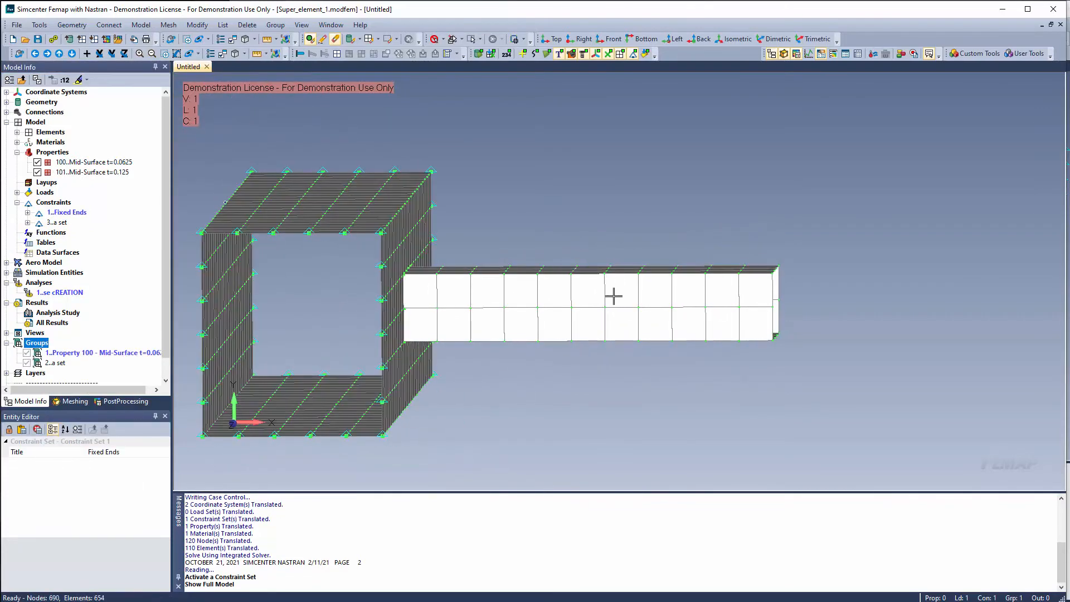
{"action": "mouse_move", "coordinate": [738, 312]}
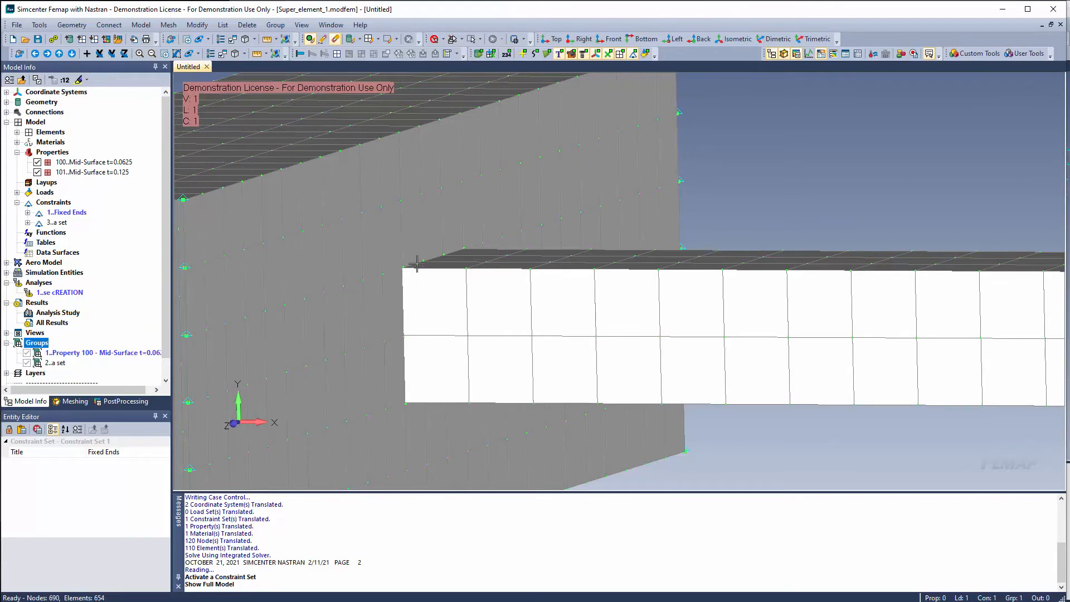
{"action": "left_click", "coordinate": [39, 24]}
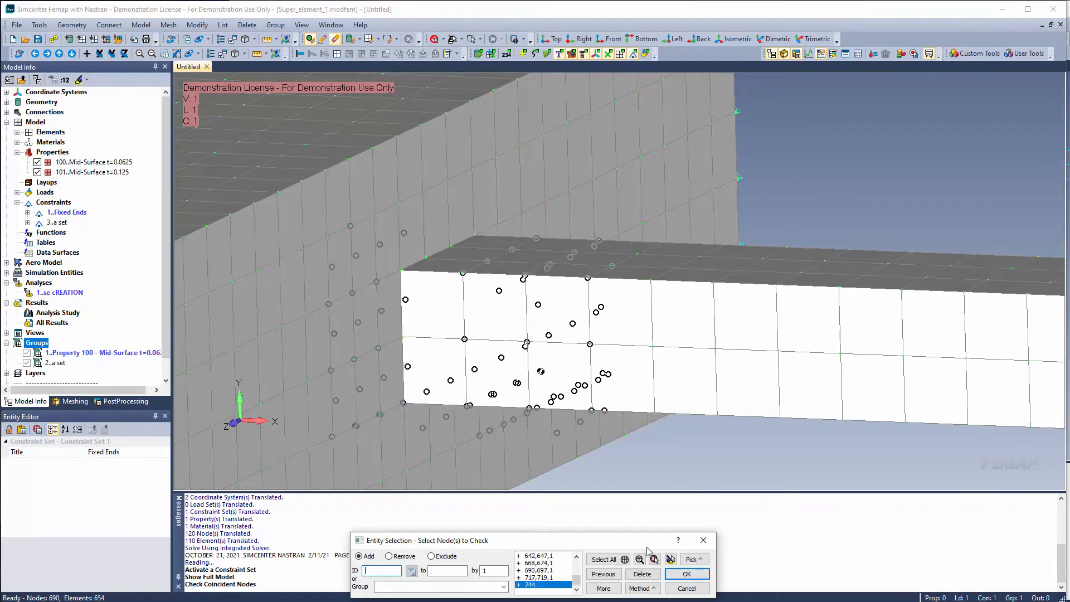
Merge all coincident nodes keeping the lower ID (10 merged), then view along Z.
{"action": "left_click", "coordinate": [686, 573]}
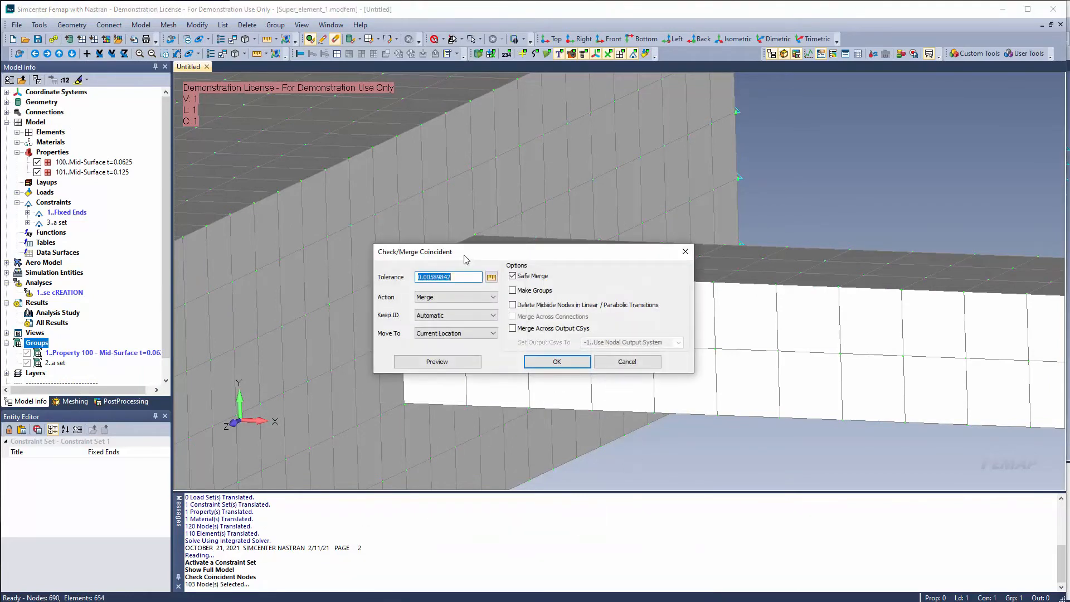
{"action": "left_click_drag", "start_coordinate": [415, 251], "coordinate": [573, 133]}
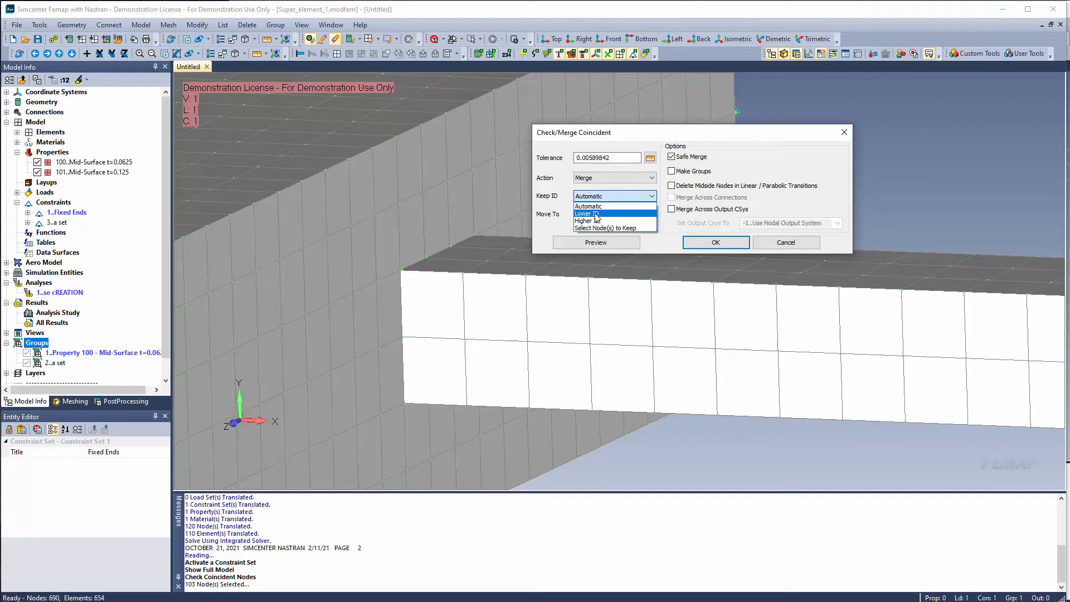
{"action": "left_click", "coordinate": [716, 242]}
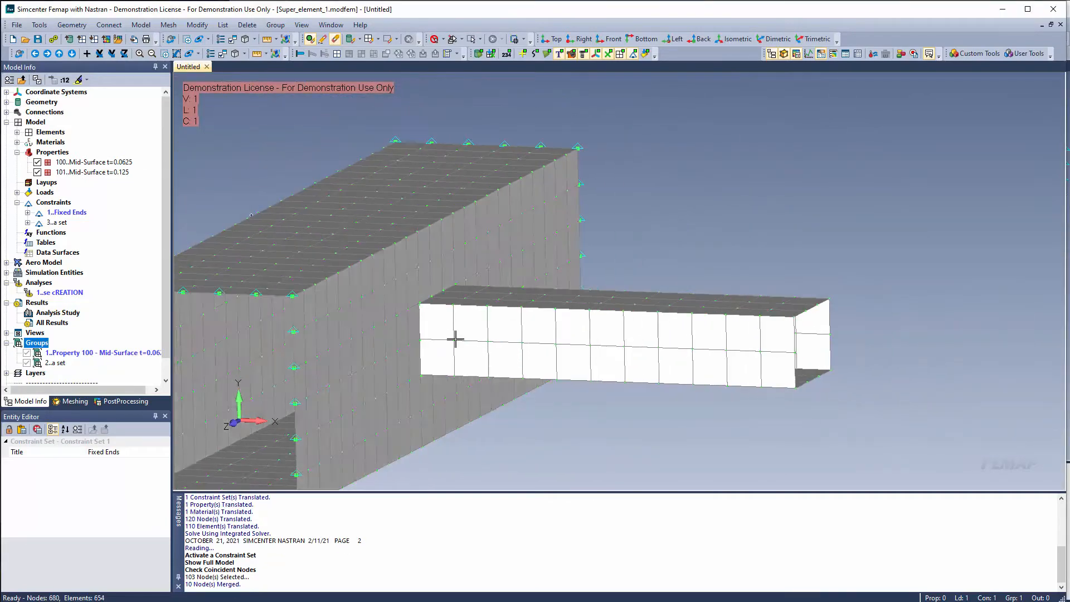
{"action": "left_click", "coordinate": [612, 39]}
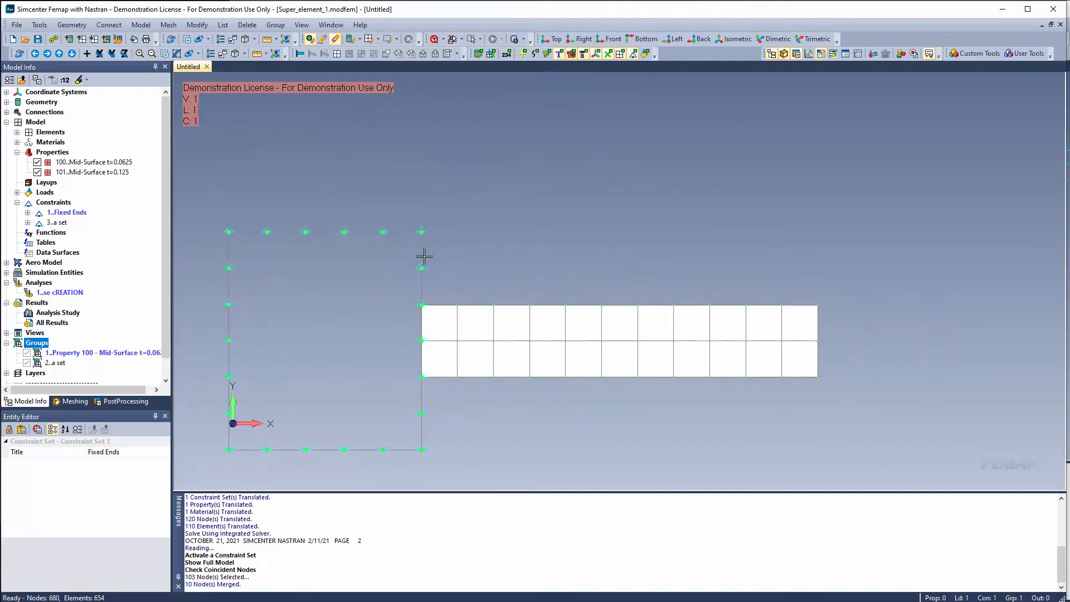
Delete the 110 Property 100 beam elements and the unused property, leaving the box.
{"action": "left_click", "coordinate": [247, 24]}
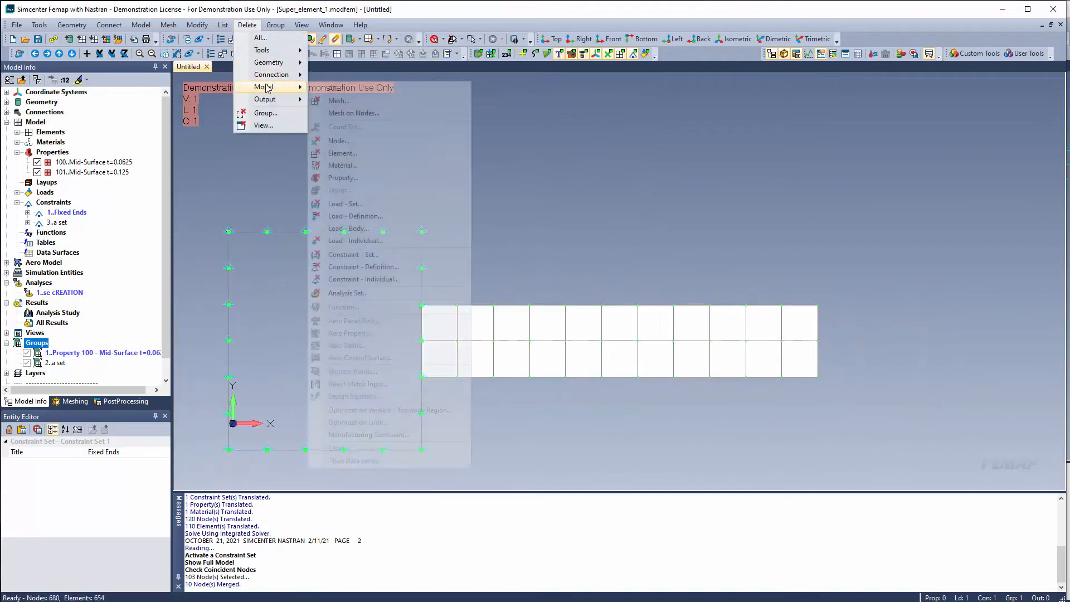
{"action": "left_click", "coordinate": [336, 101]}
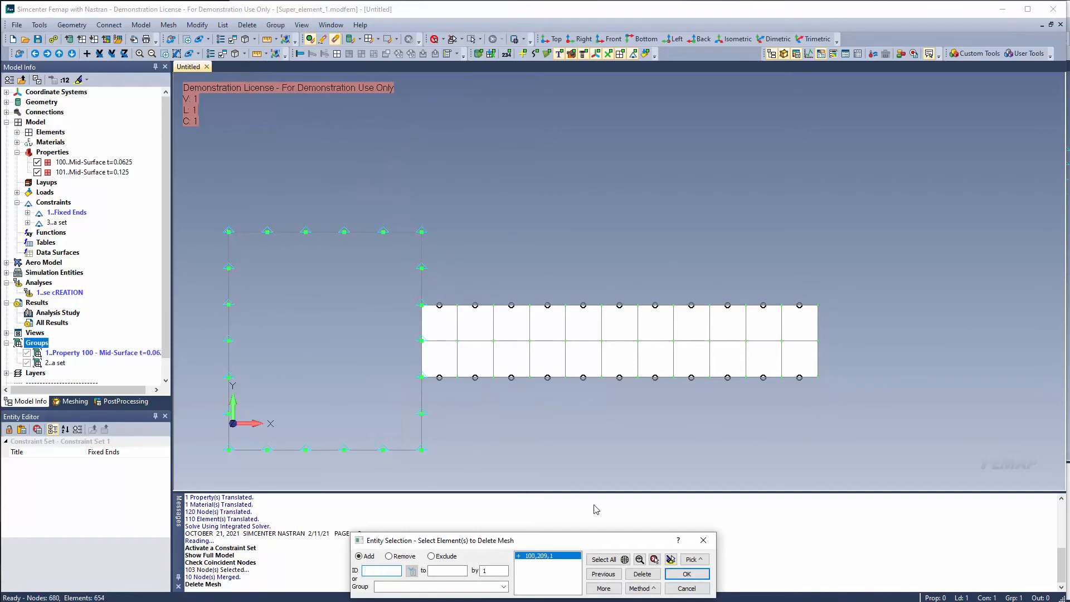
{"action": "left_click", "coordinate": [686, 573]}
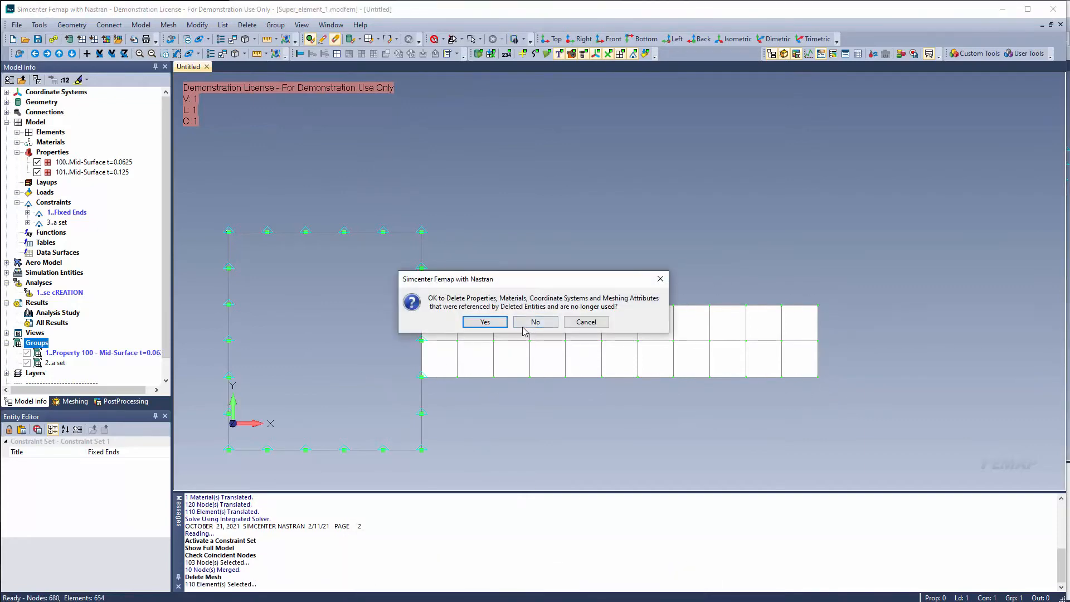
{"action": "left_click", "coordinate": [484, 321]}
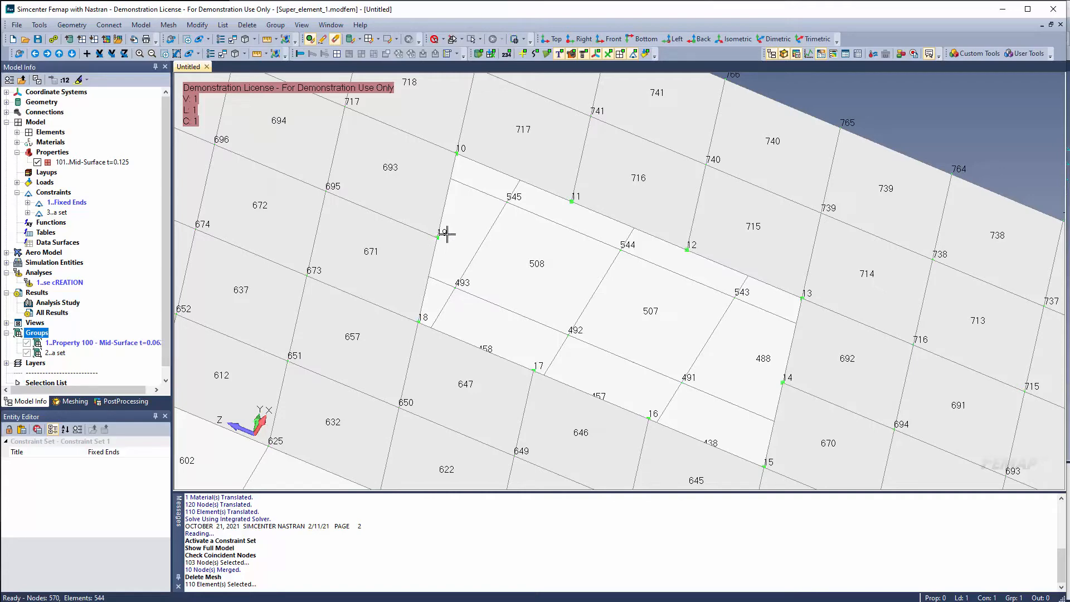
{"action": "mouse_move", "coordinate": [504, 63]}
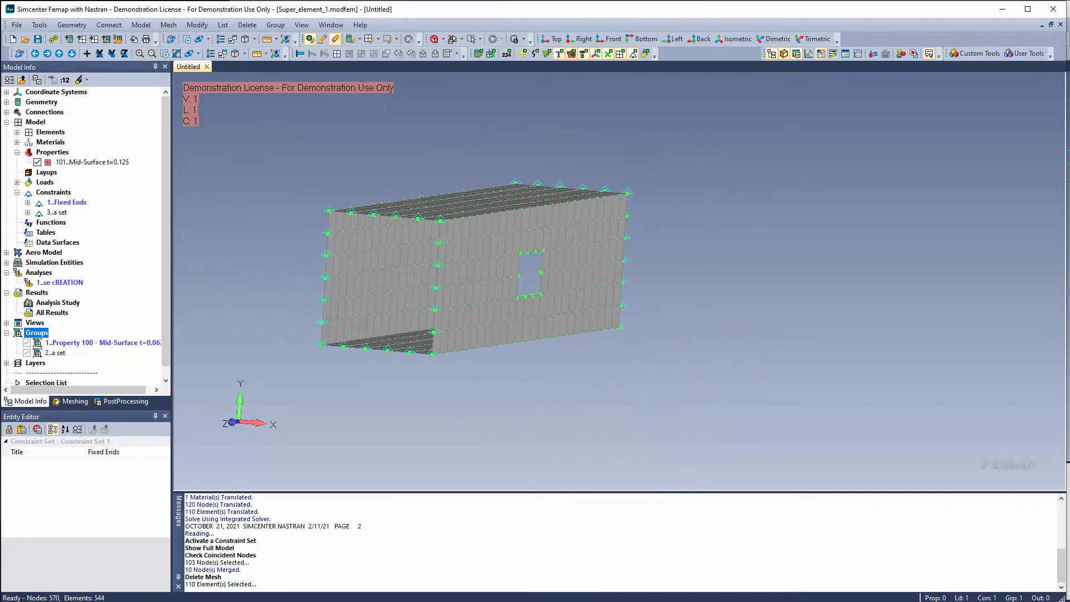
Bring up the Analysis Set Manager from the Analyses node in Model Info.
{"action": "right_click", "coordinate": [38, 272]}
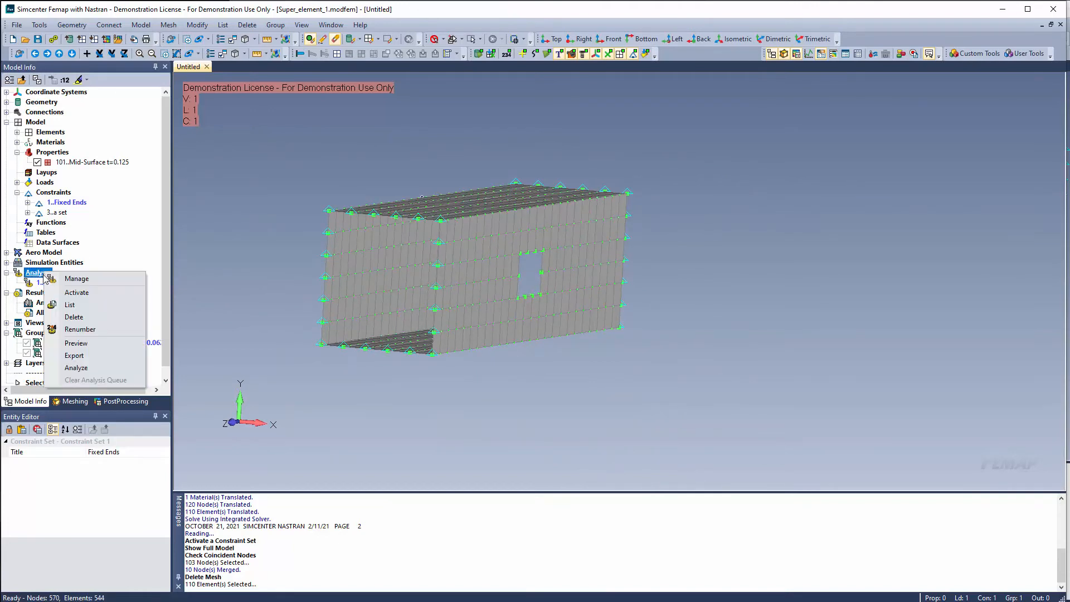
{"action": "left_click", "coordinate": [76, 278]}
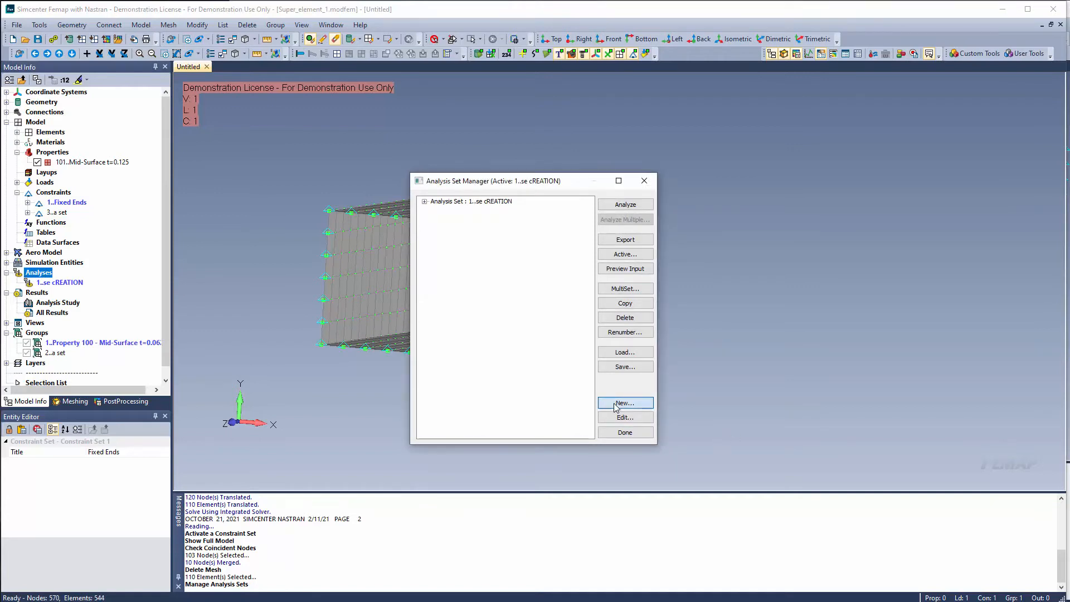
Create a new Normal Modes/Eigenvalue analysis set titled 'Using External SE'.
{"action": "left_click", "coordinate": [624, 402]}
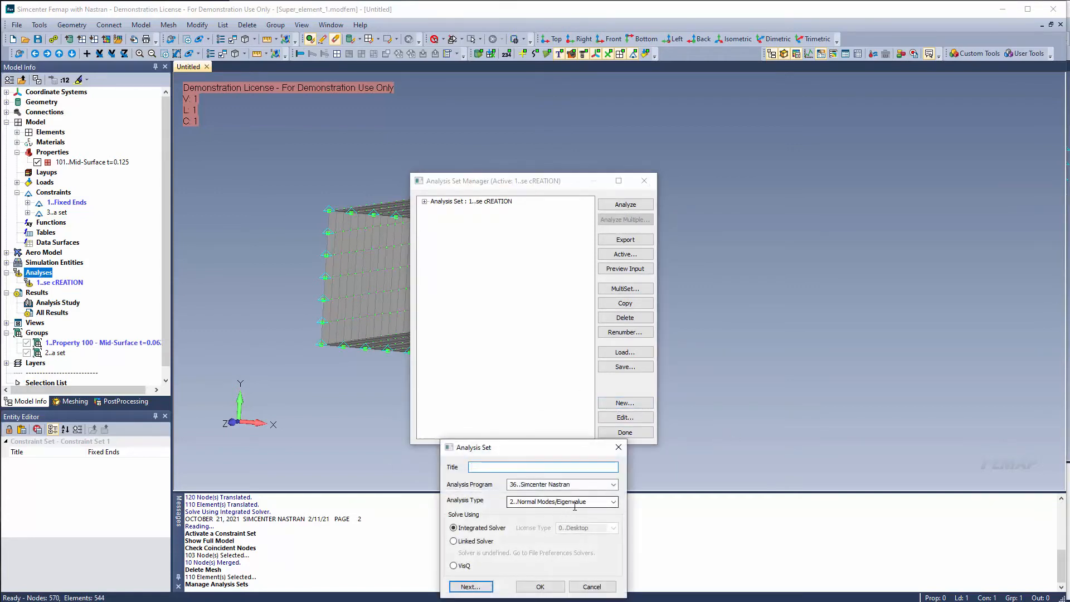
{"action": "left_click", "coordinate": [543, 467]}
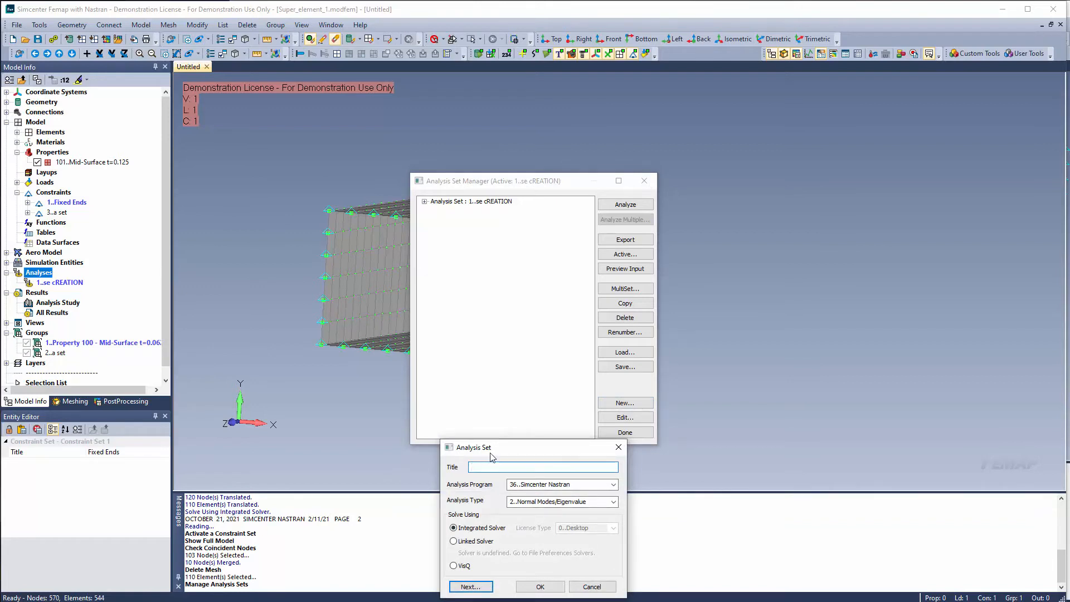
{"action": "type", "text": "U"}
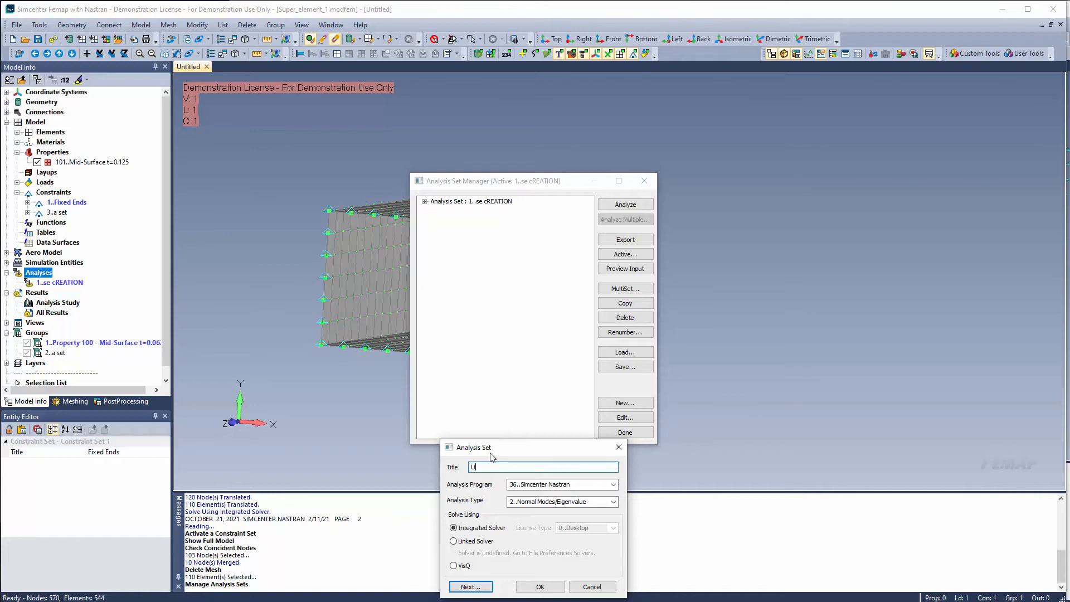
{"action": "type", "text": "Using"}
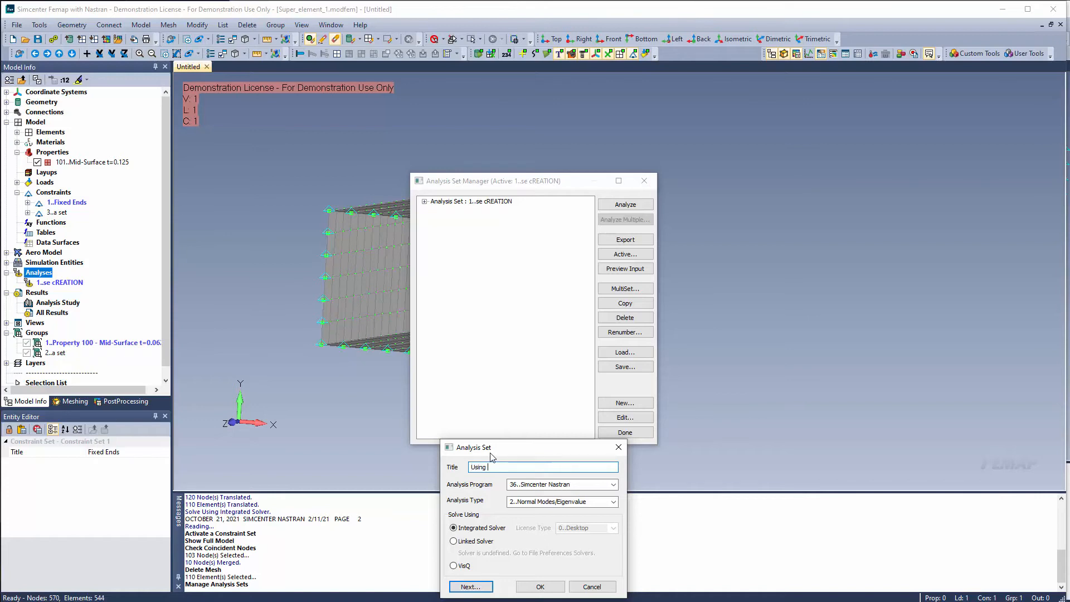
{"action": "type", "text": "External SE"}
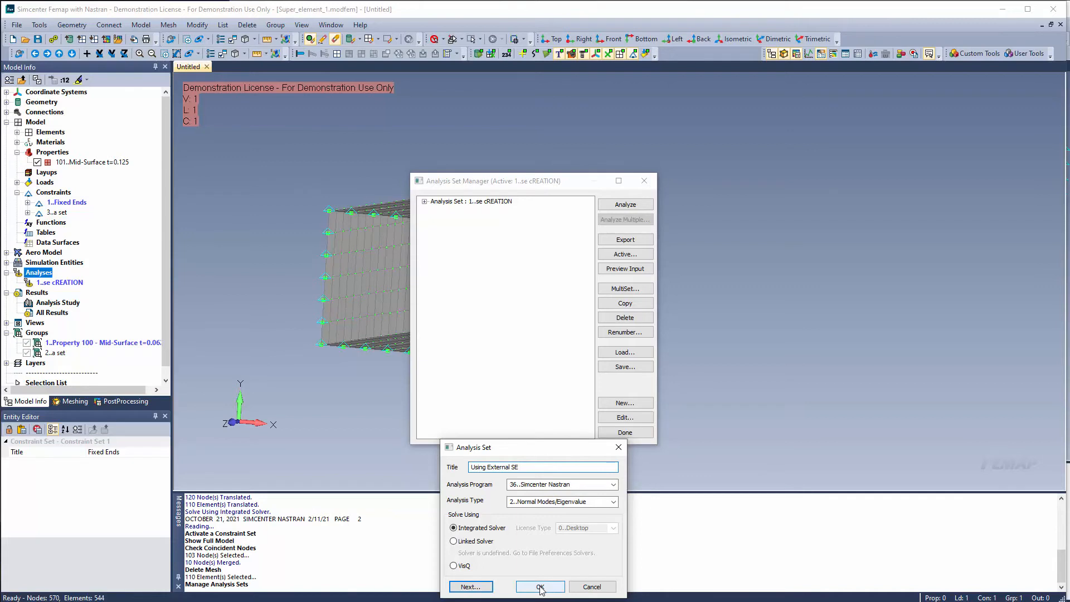
{"action": "left_click", "coordinate": [539, 587]}
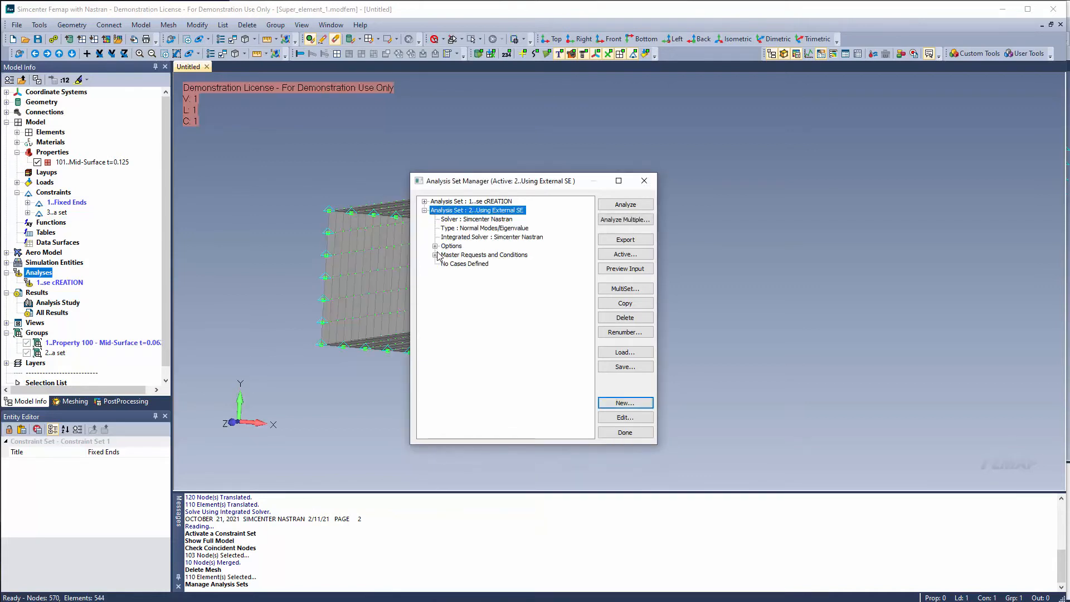
Set the analysis boundary conditions to constraint set 1..Fixed Ends.
{"action": "left_click", "coordinate": [436, 255]}
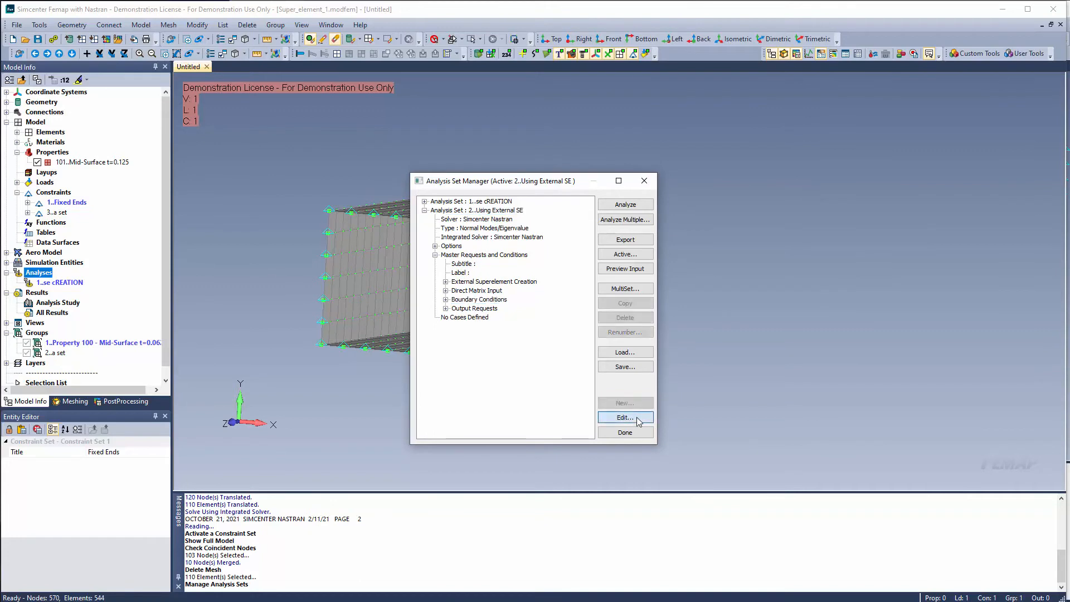
{"action": "left_click", "coordinate": [624, 417]}
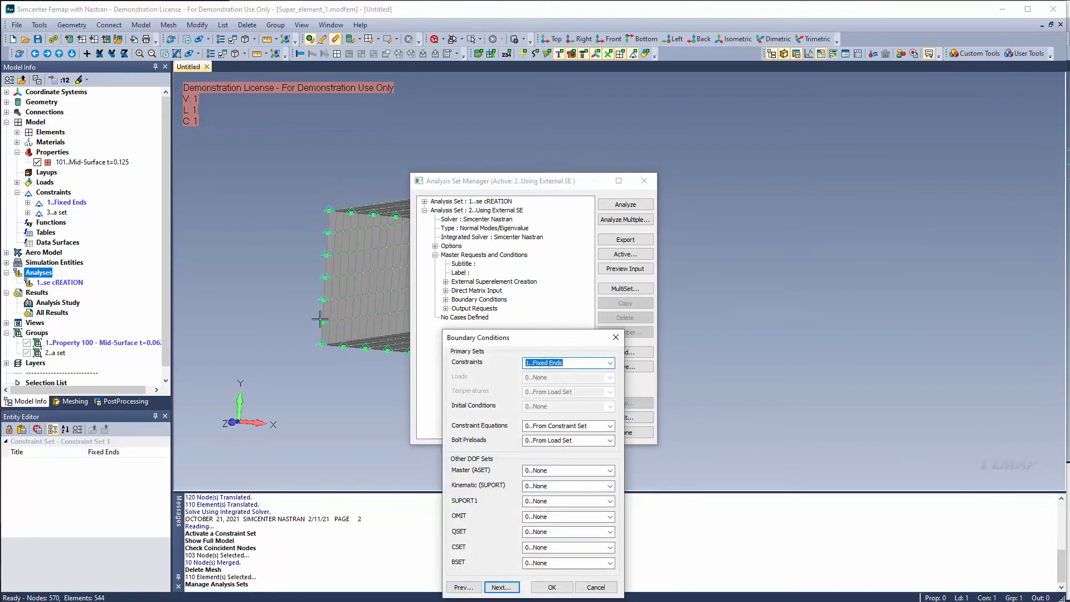
{"action": "left_click", "coordinate": [550, 587]}
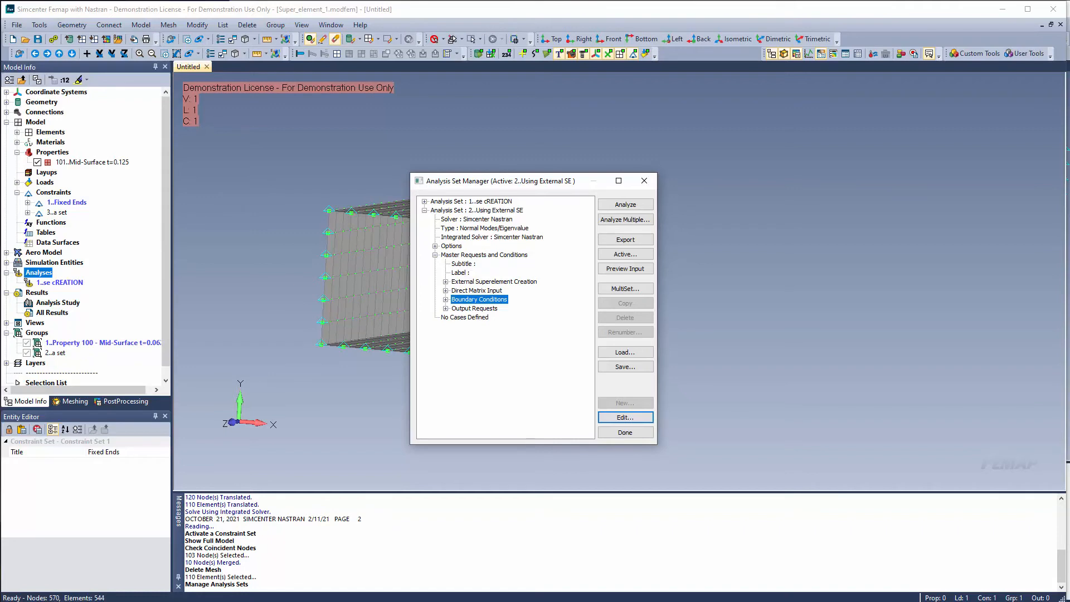
Add super_element_1-000.pch as an external superelement reference under Options.
{"action": "left_click", "coordinate": [435, 254]}
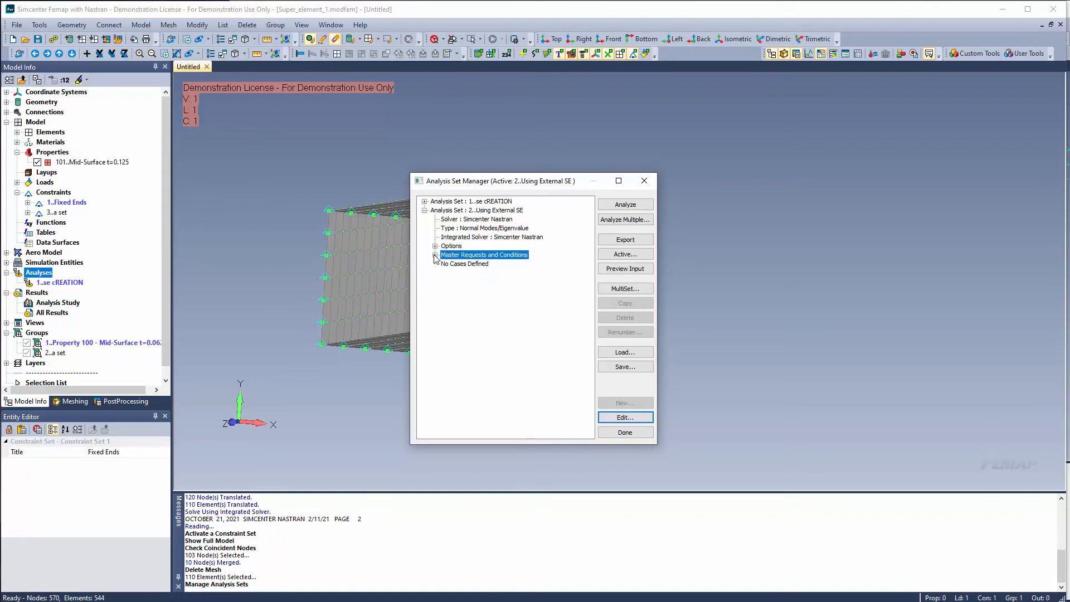
{"action": "left_click", "coordinate": [434, 246]}
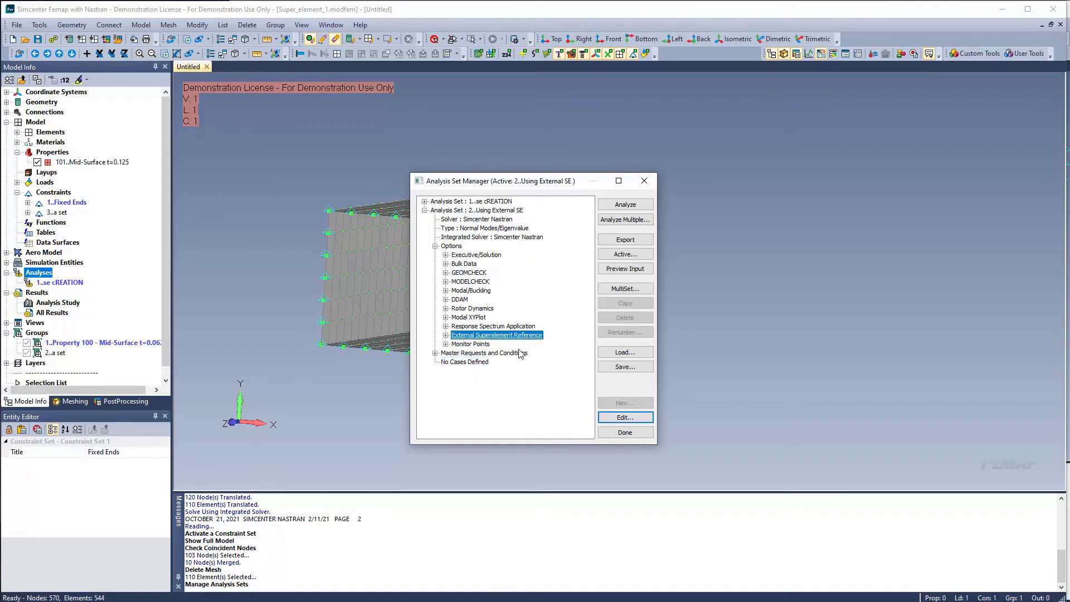
{"action": "left_click", "coordinate": [624, 417]}
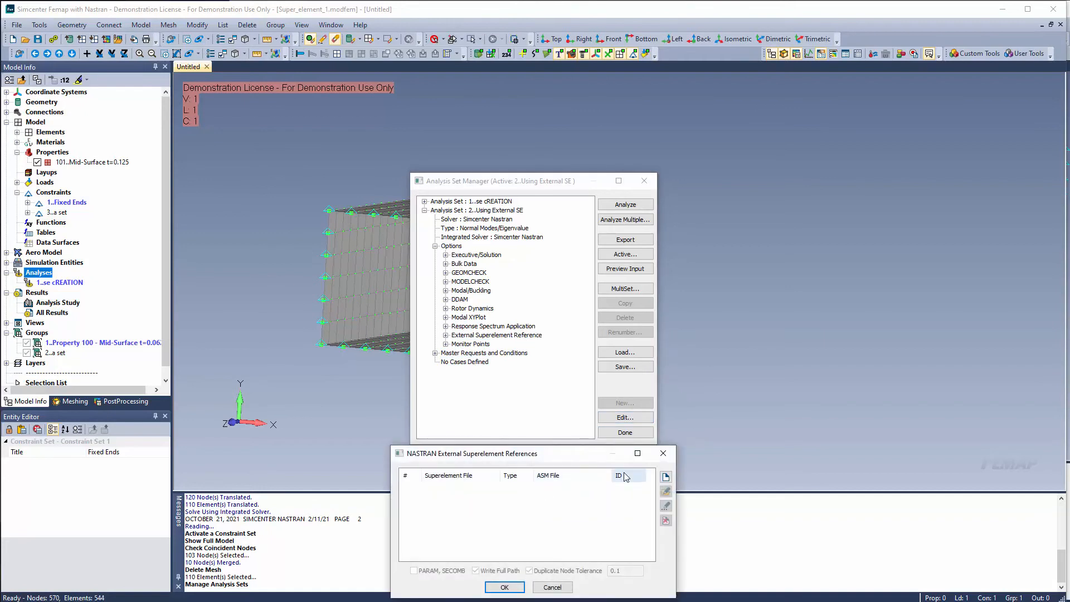
{"action": "left_click", "coordinate": [665, 476]}
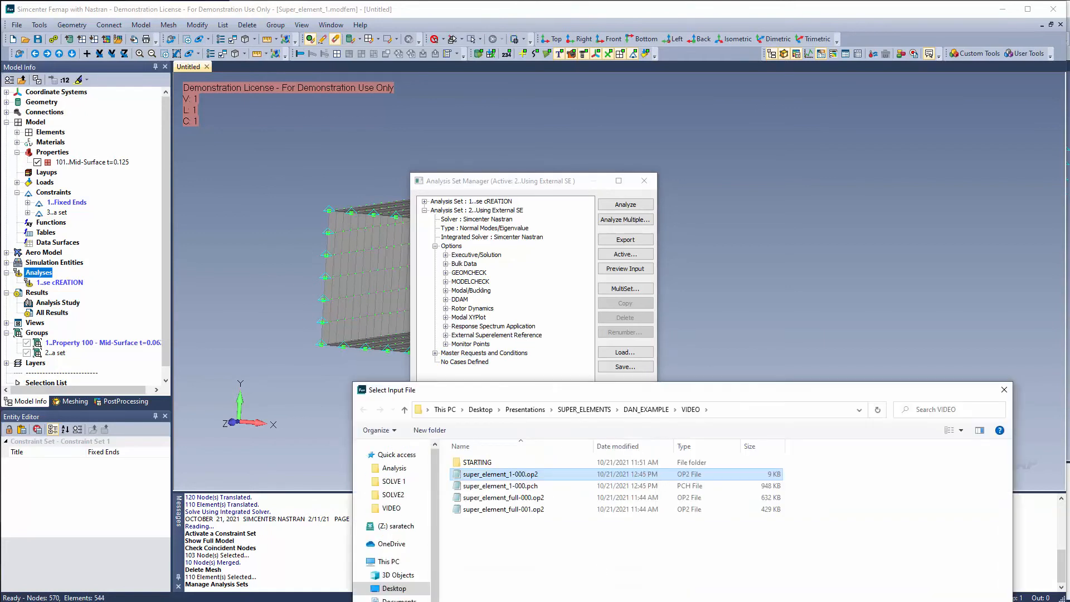
{"action": "left_click", "coordinate": [500, 485]}
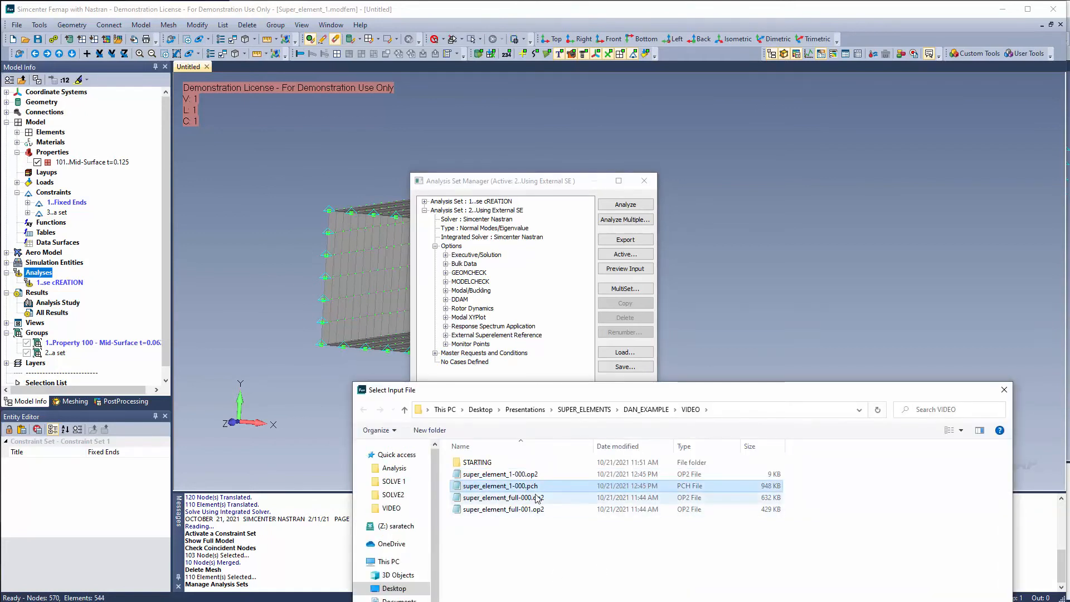
{"action": "double_click", "coordinate": [501, 485]}
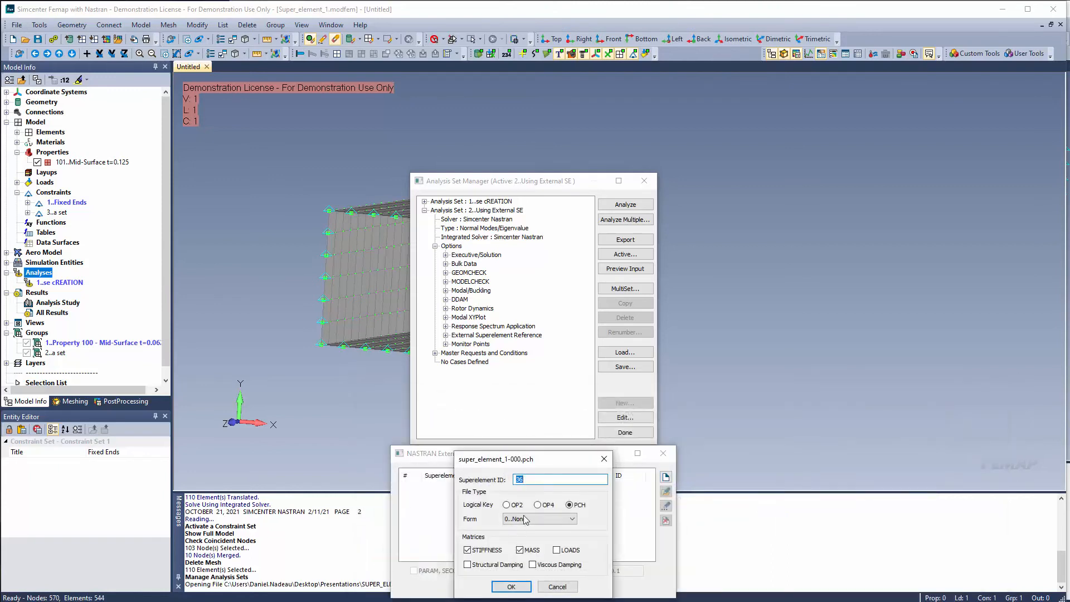
Assign superelement ID 12345 to the punch file reference and save it.
{"action": "type", "text": "12345"}
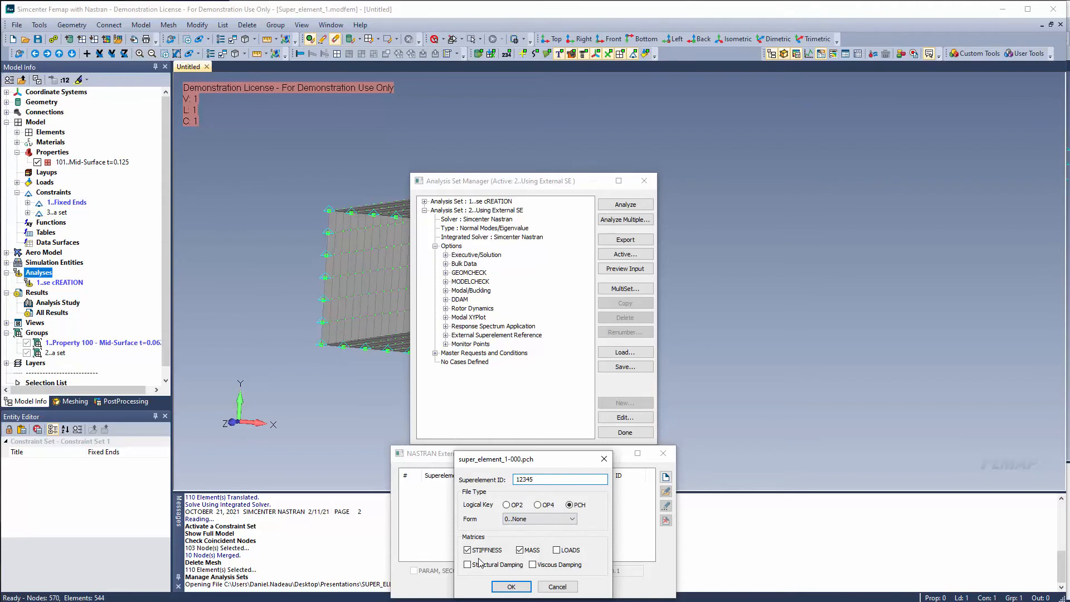
{"action": "left_click", "coordinate": [560, 480]}
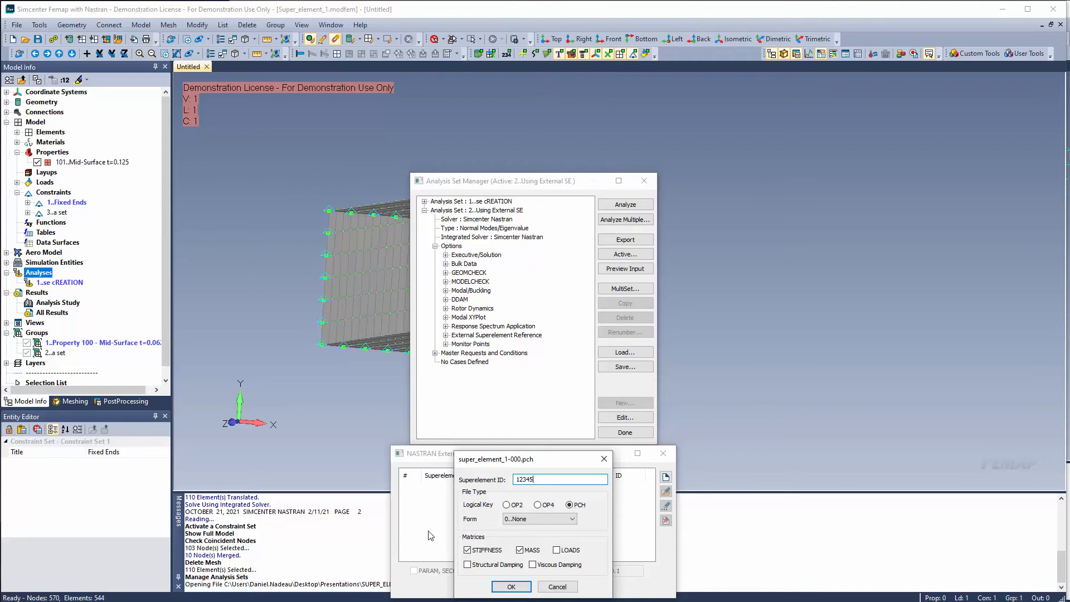
{"action": "left_click", "coordinate": [510, 586]}
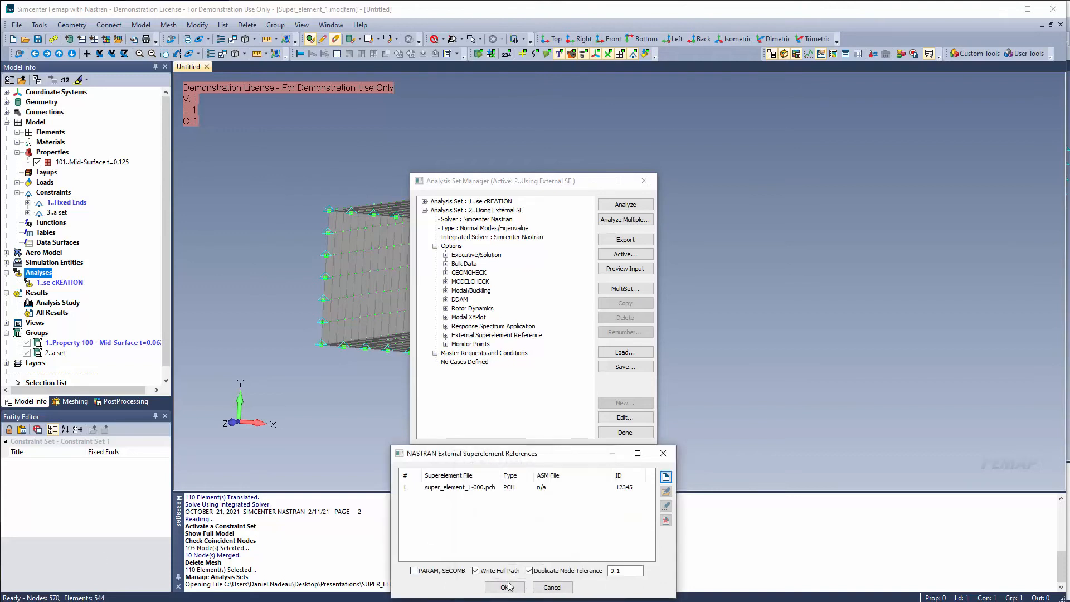
{"action": "left_click", "coordinate": [504, 587]}
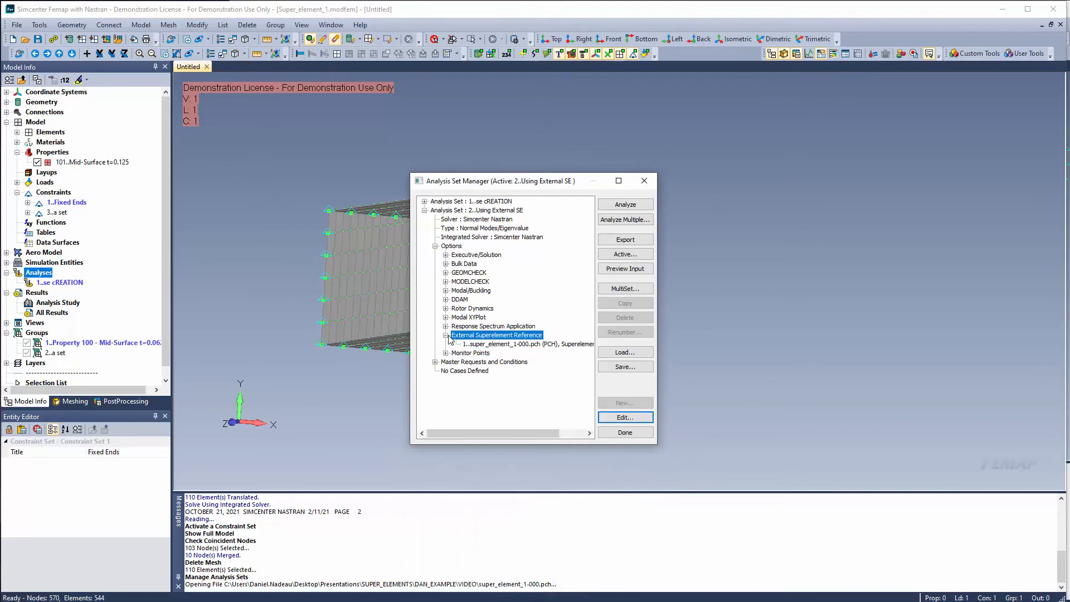
Run the Using External SE analysis, yielding ten modes from 29.87 to 169.77 Hz.
{"action": "left_click", "coordinate": [525, 344]}
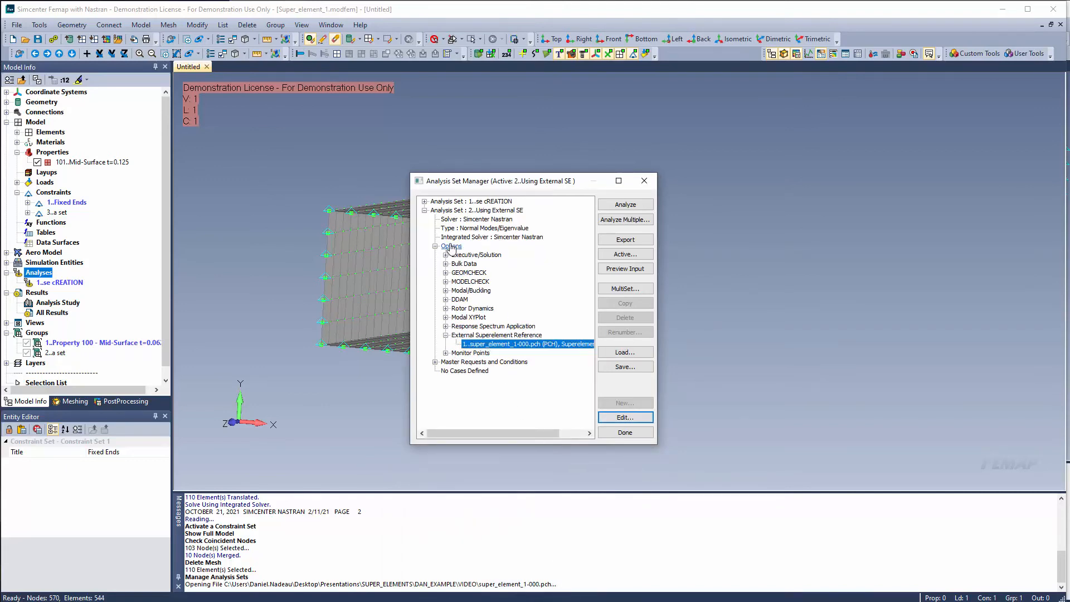
{"action": "left_click", "coordinate": [424, 210]}
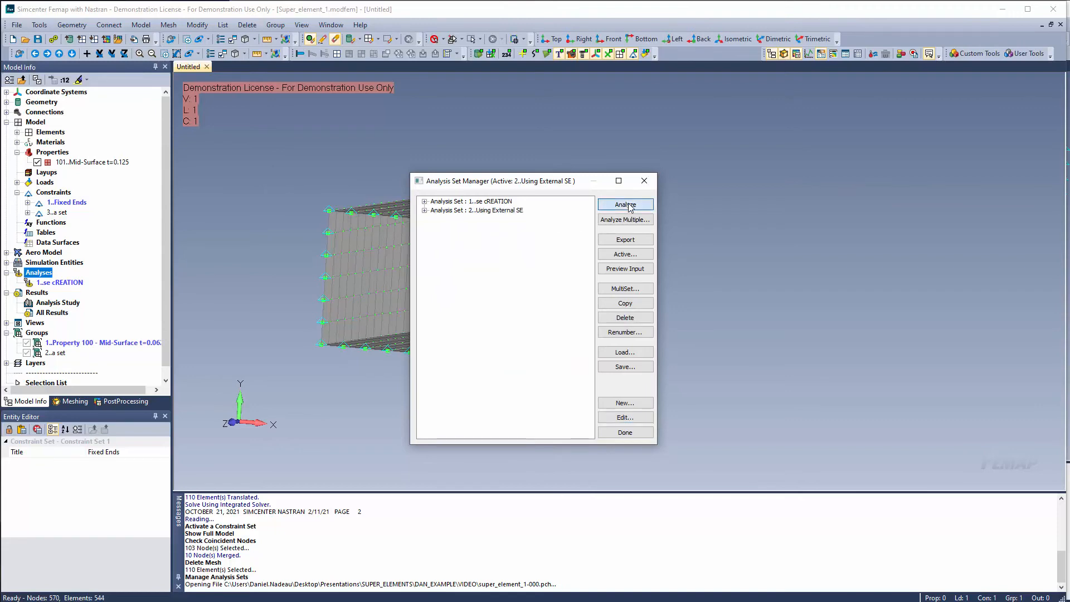
{"action": "left_click", "coordinate": [625, 205]}
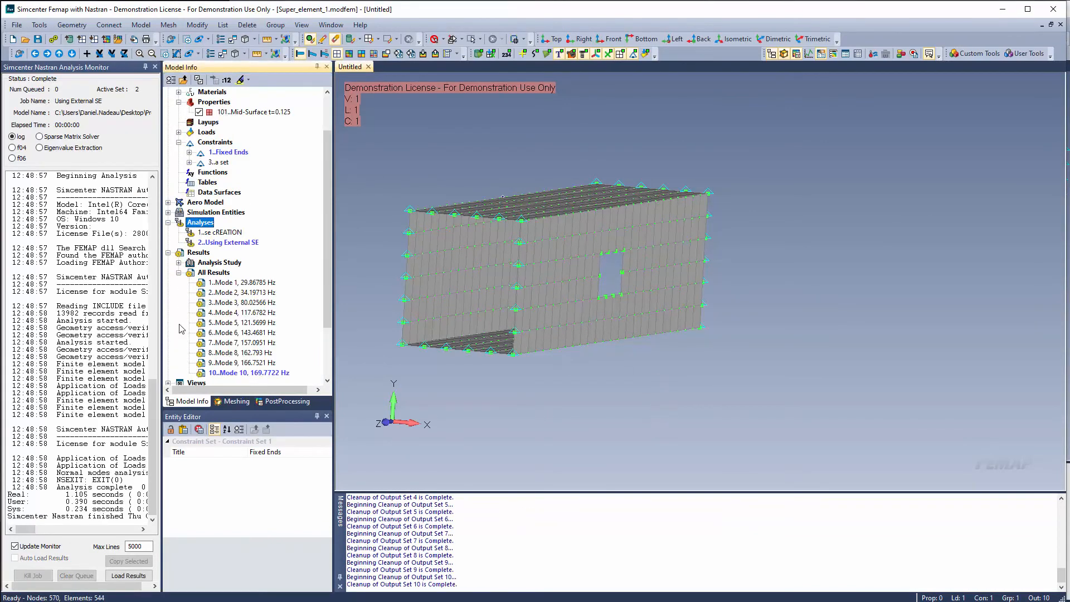
Compare Mode 1 (29.87 Hz) against the full model's 29.71 Hz and show deformed mode 10.
{"action": "left_click", "coordinate": [242, 282]}
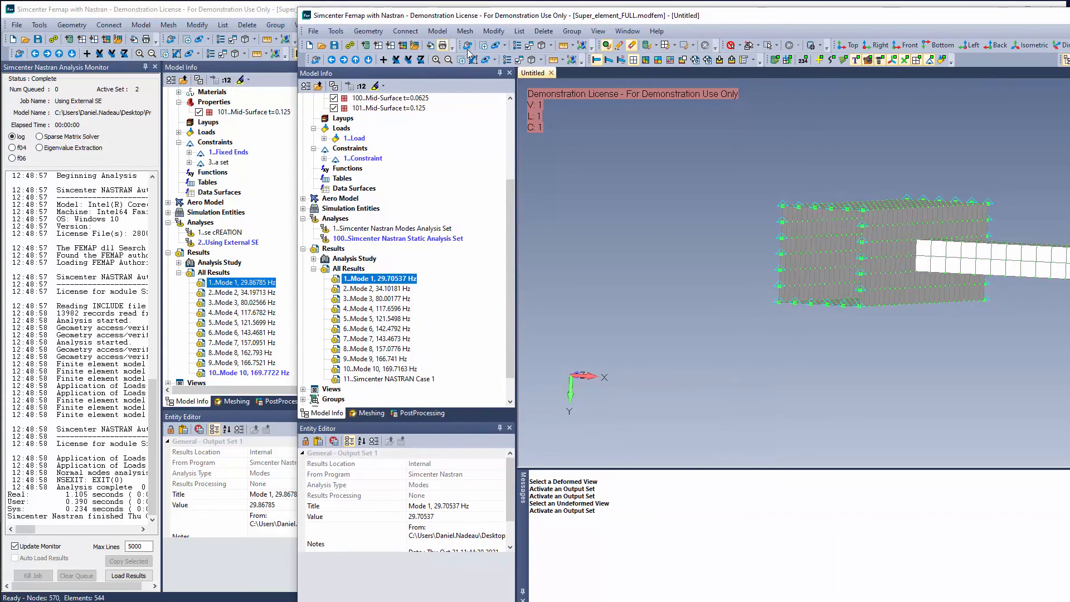
{"action": "mouse_move", "coordinate": [461, 60]}
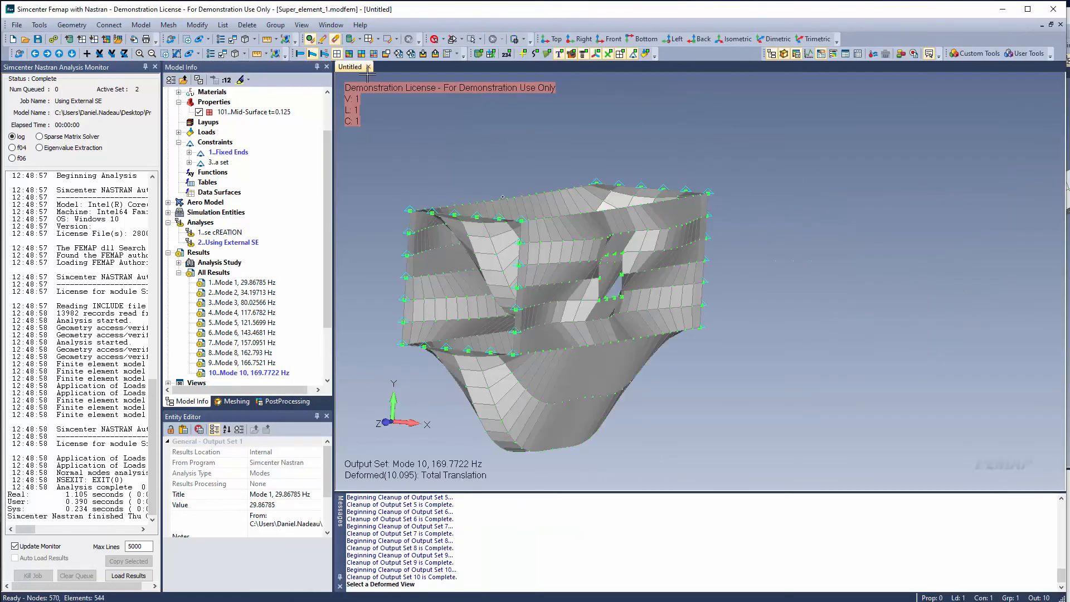
Make Mode 1 (29.87 Hz) the current output set and show the box undeformed.
{"action": "left_click", "coordinate": [241, 282]}
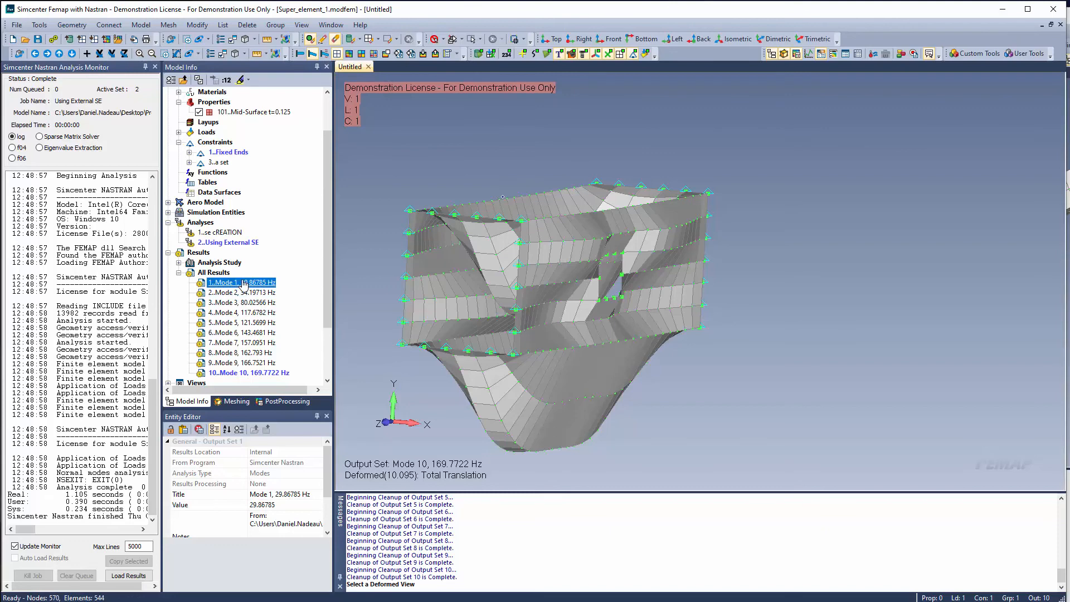
{"action": "left_click", "coordinate": [242, 282]}
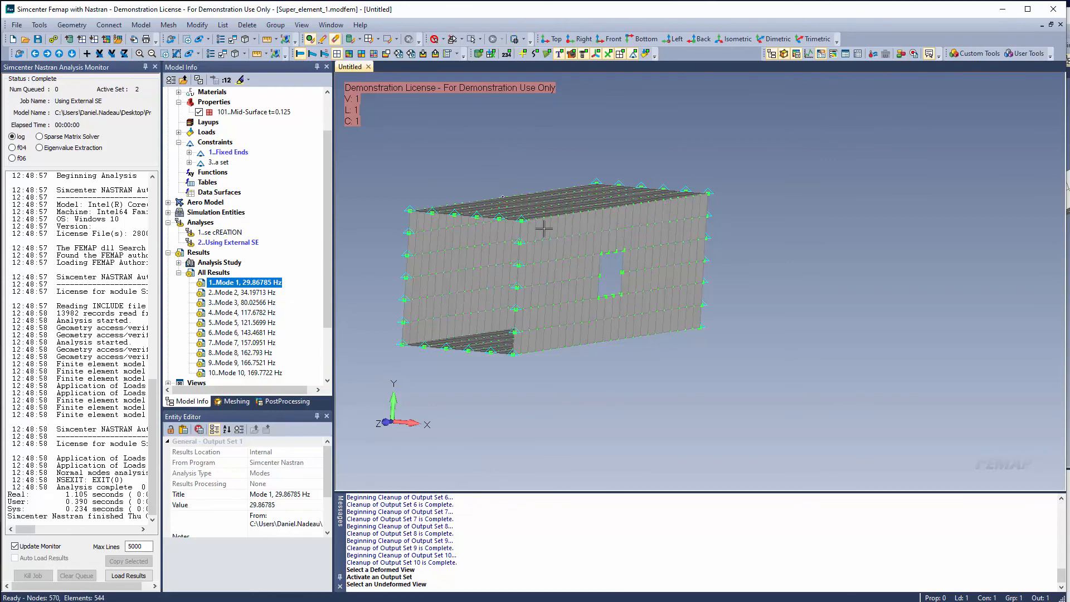
{"action": "mouse_move", "coordinate": [199, 167]}
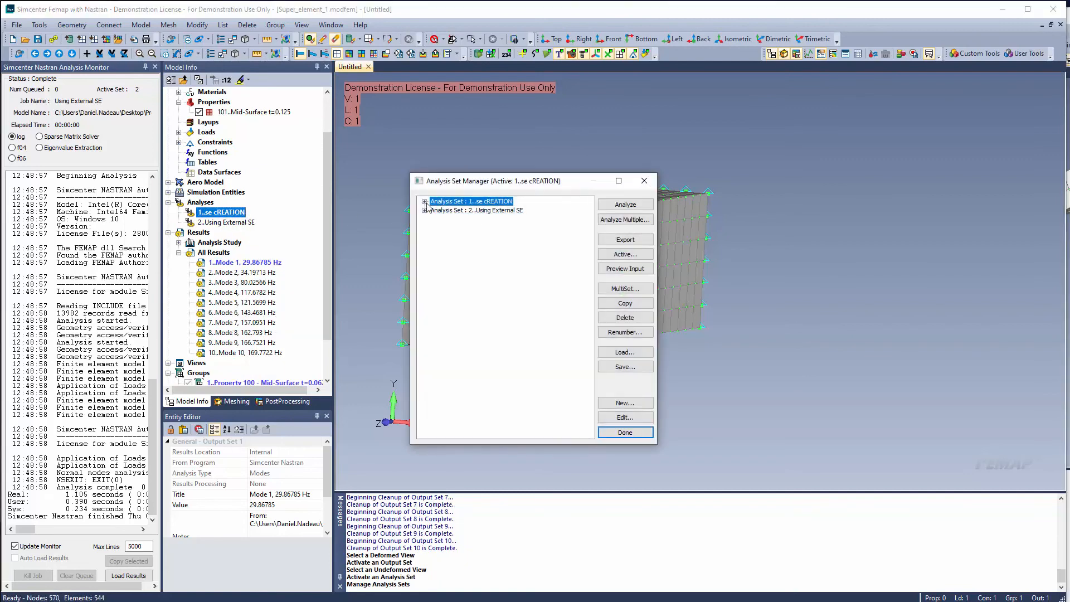
Review se cREATION's external superelement creation settings (ID 12345) and cancel without changes.
{"action": "left_click", "coordinate": [425, 201]}
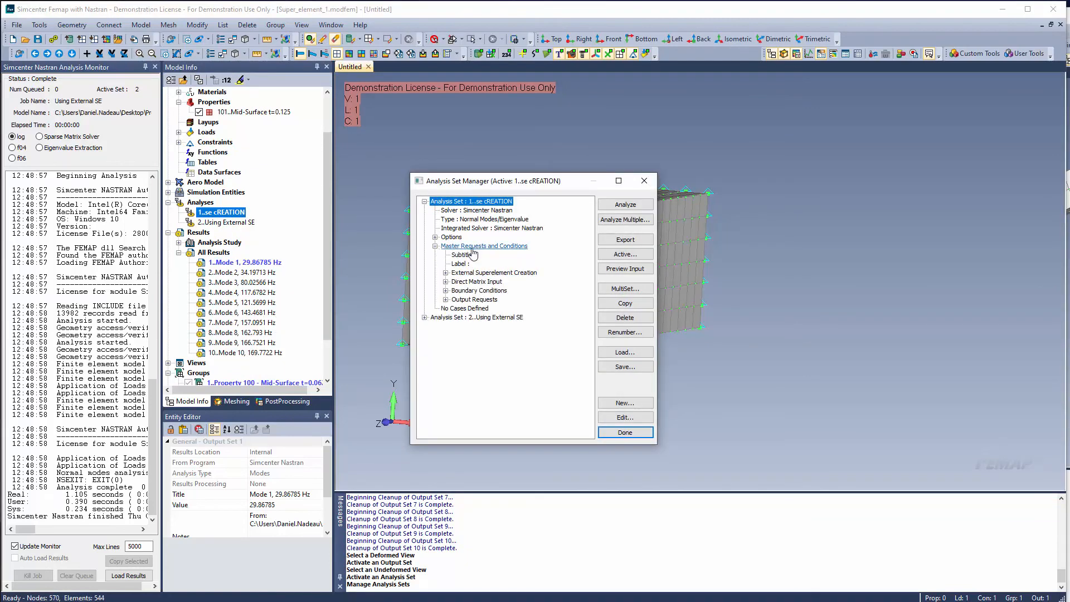
{"action": "left_click", "coordinate": [444, 272]}
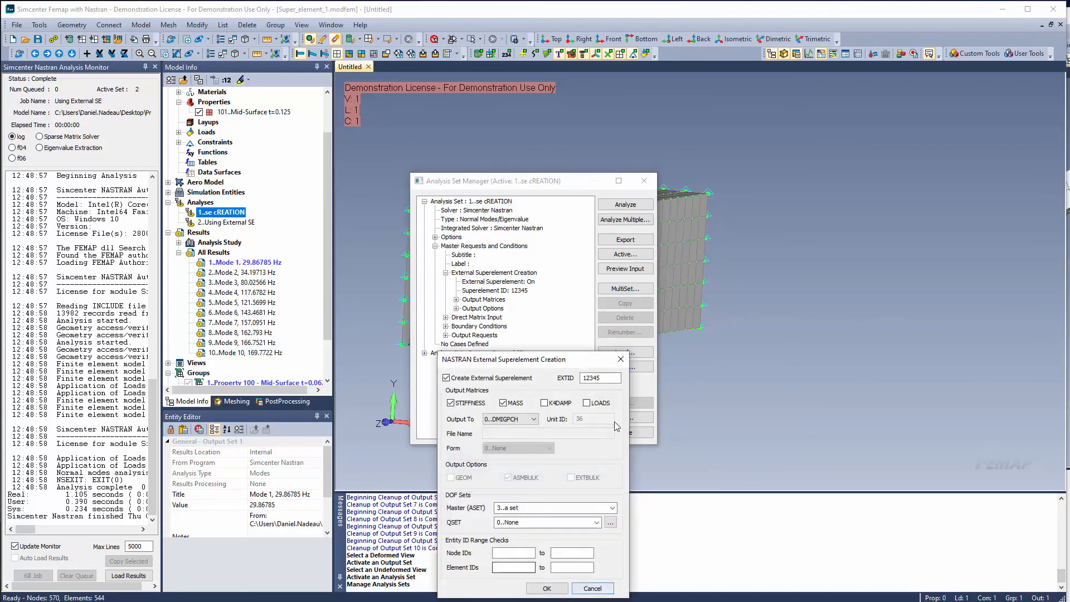
{"action": "left_click", "coordinate": [546, 588]}
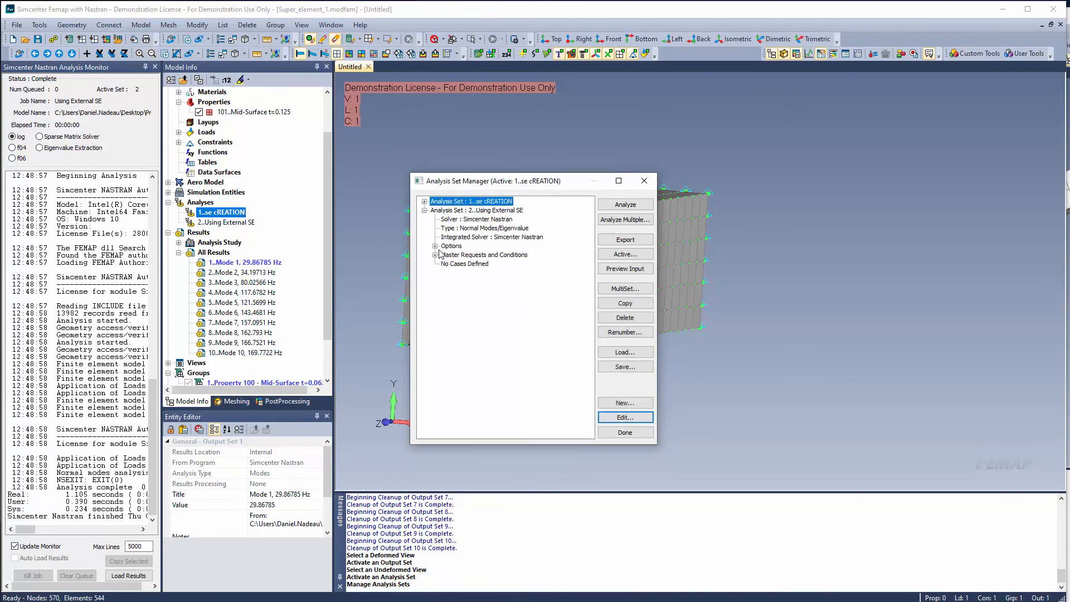
Show Using External SE's reference list with super_element_1-000.pch as PCH, ID 12345.
{"action": "left_click", "coordinate": [436, 245]}
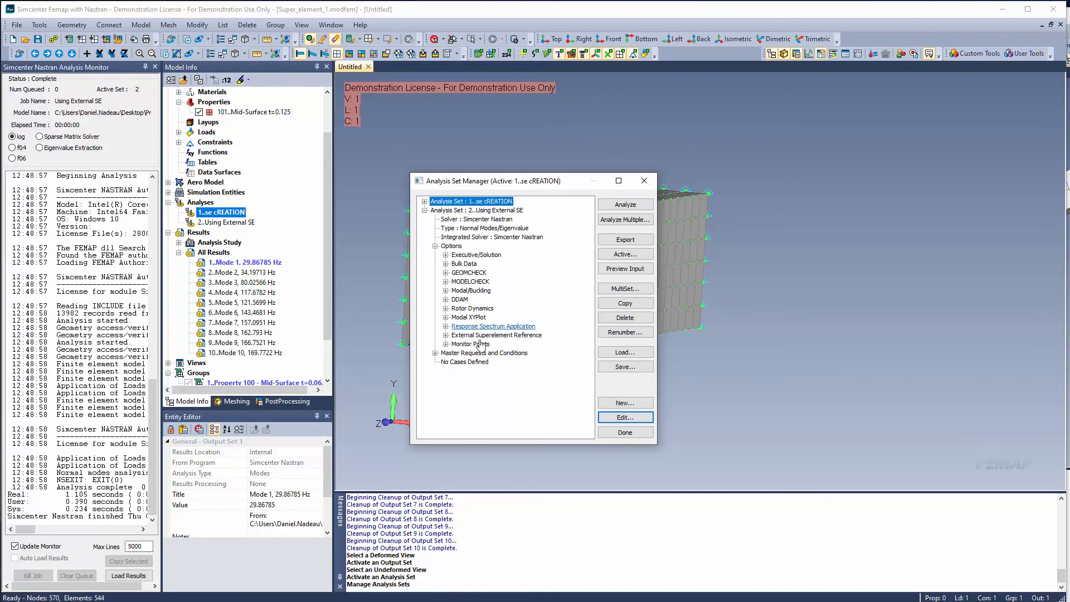
{"action": "left_click", "coordinate": [624, 417]}
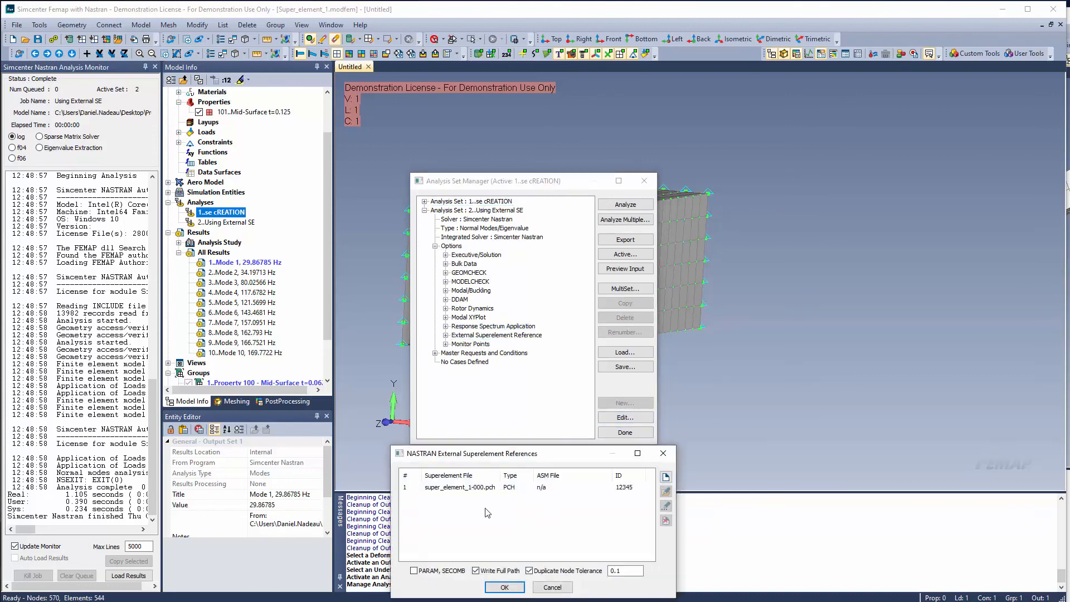